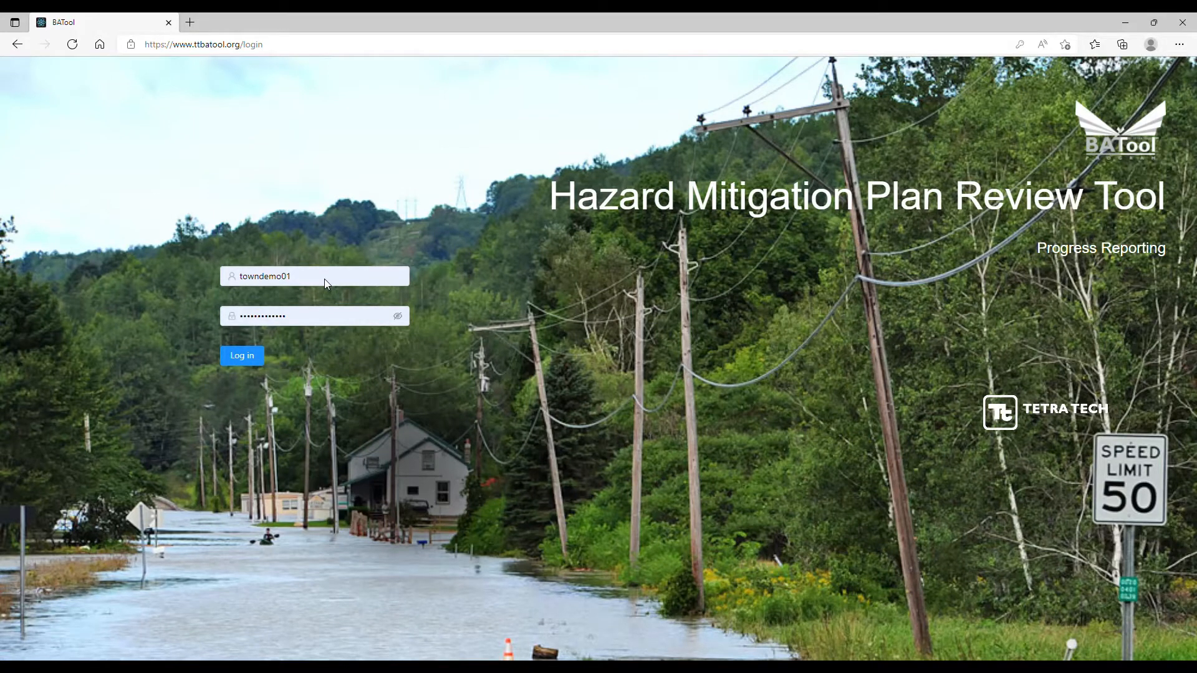
mouse_move(295, 373)
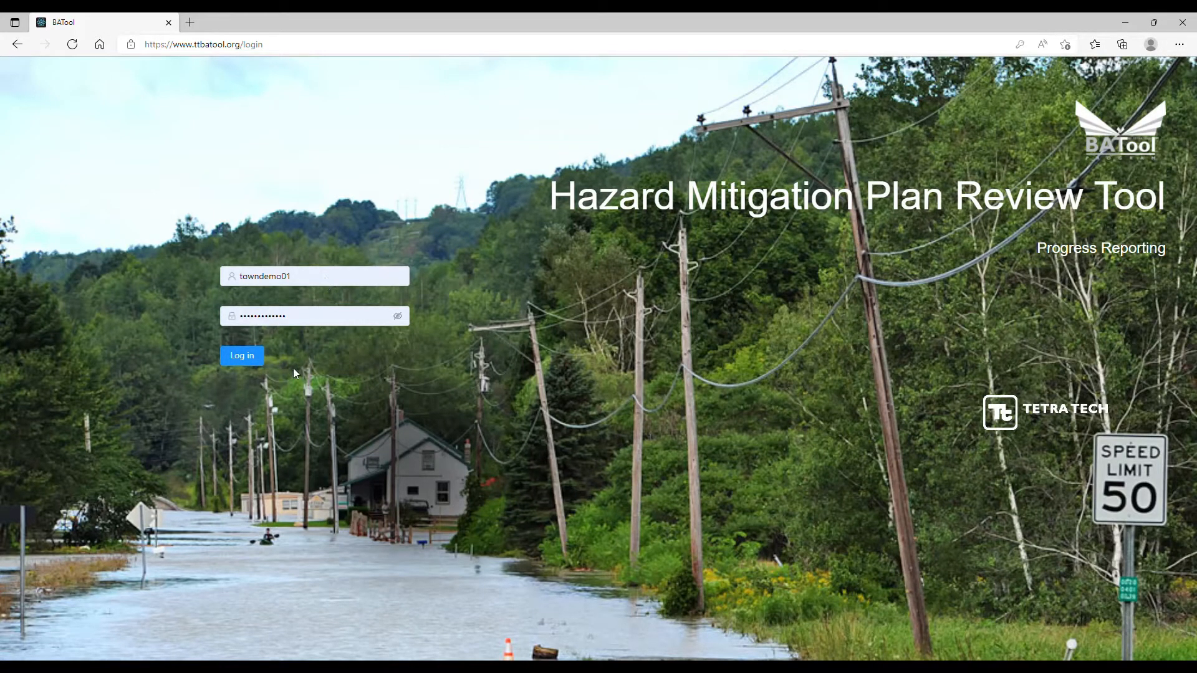
mouse_move(250, 366)
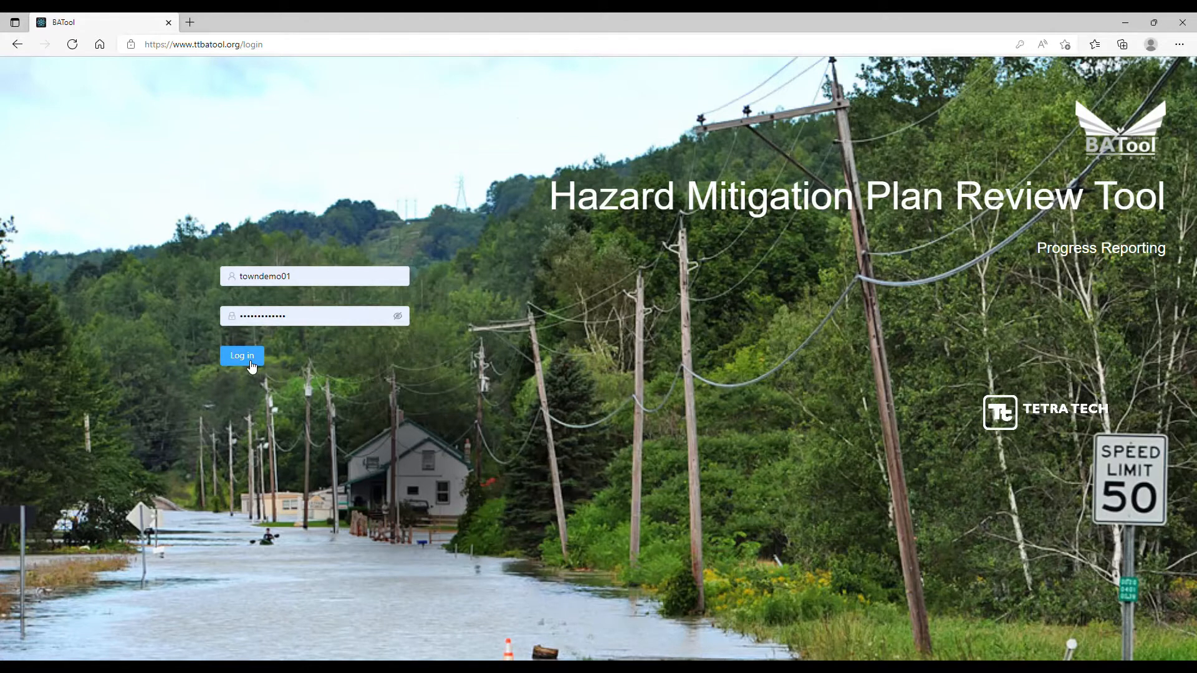
Log in to reach the Township of Juliet Mitigation Module dashboard
left_click(241, 355)
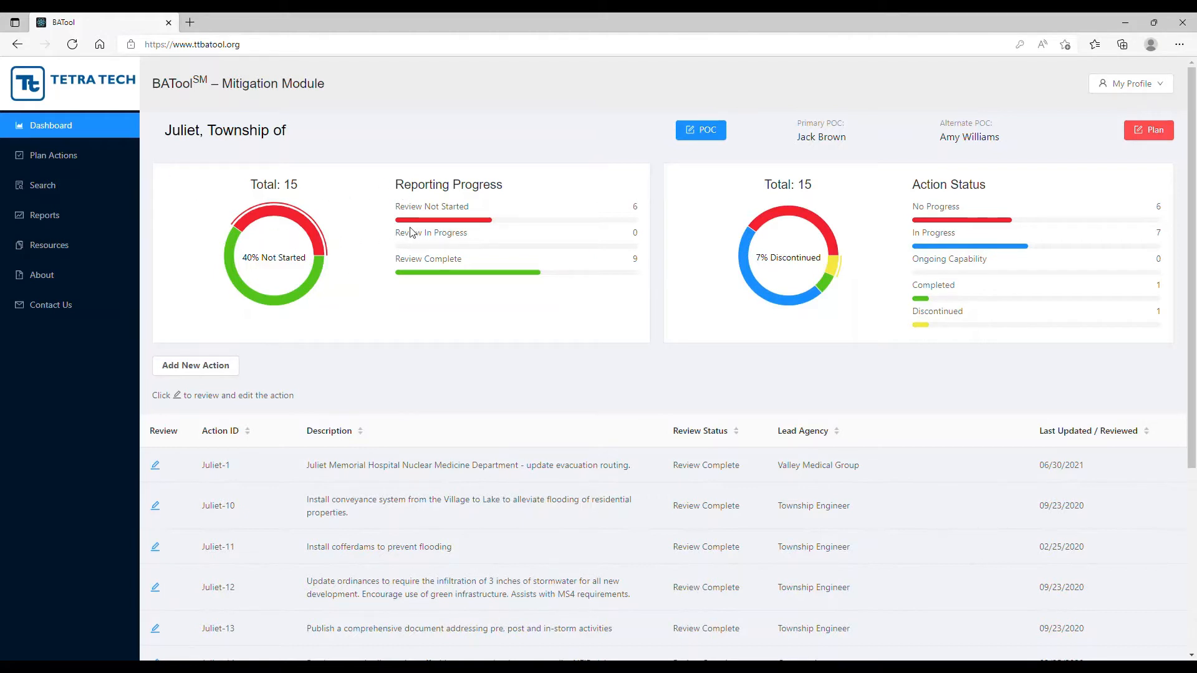
mouse_move(327, 203)
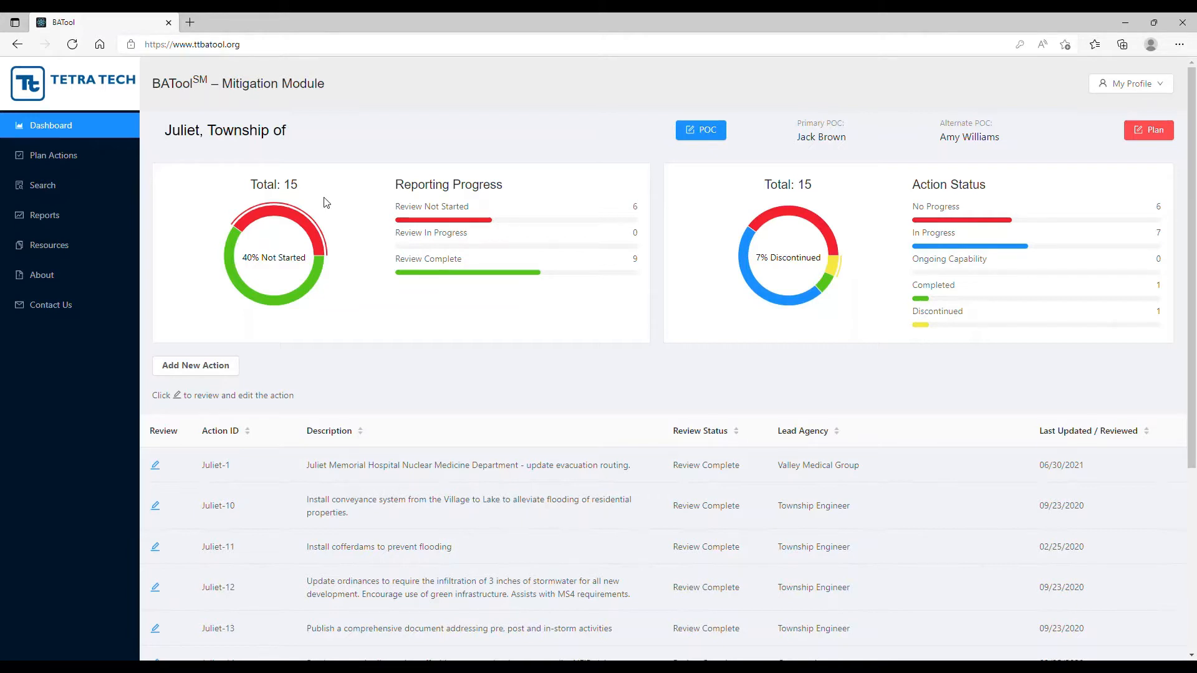
mouse_move(953, 214)
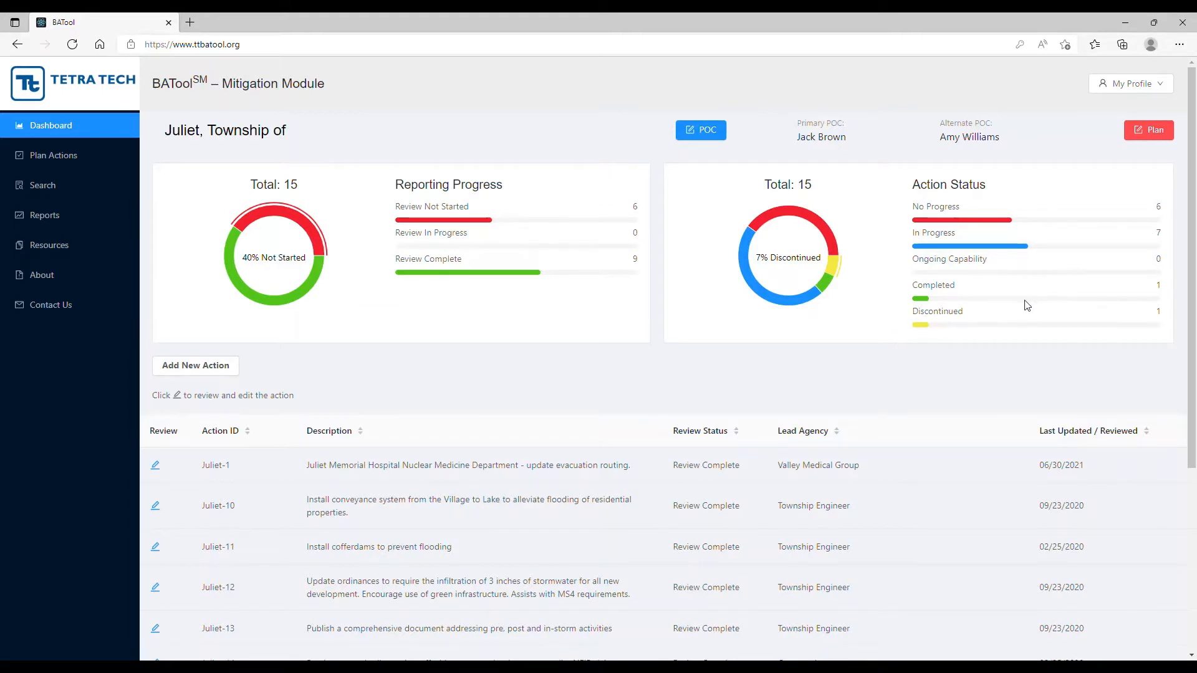
mouse_move(934, 301)
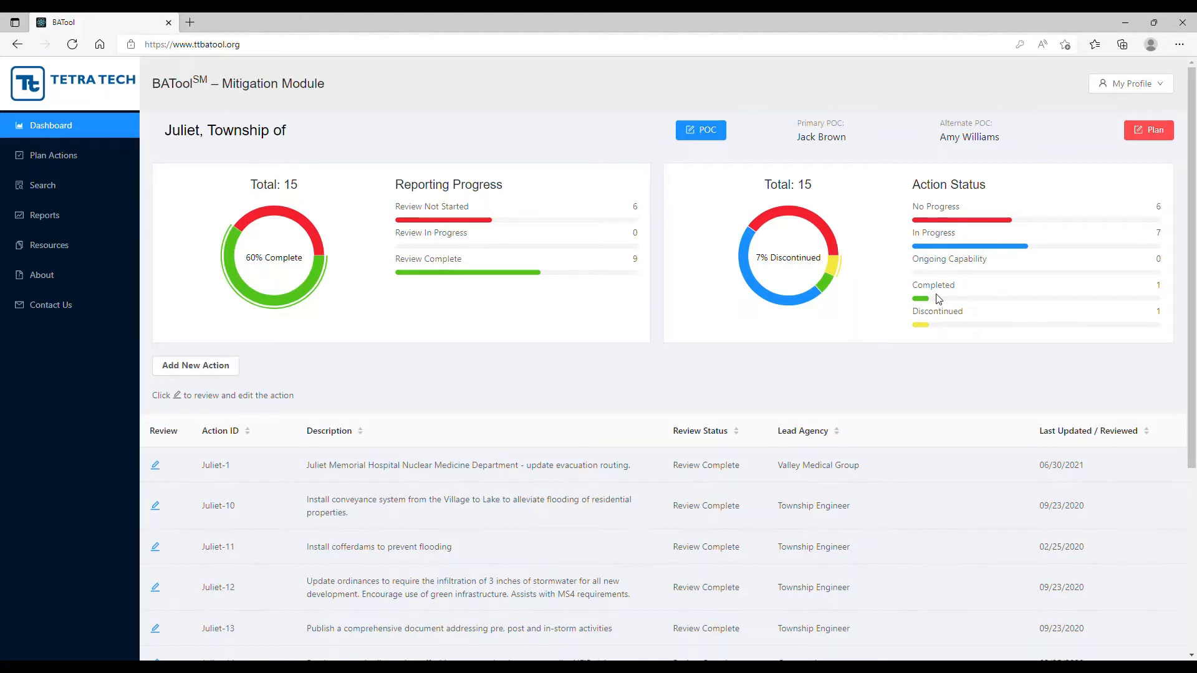
mouse_move(595, 231)
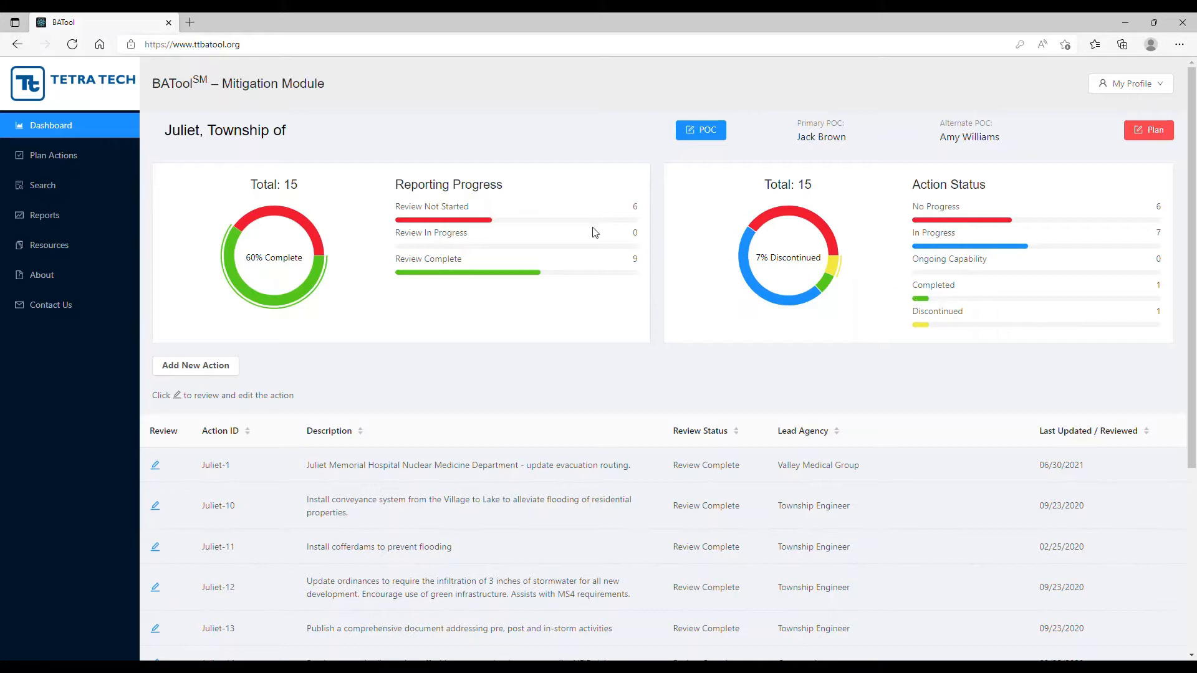
mouse_move(110, 135)
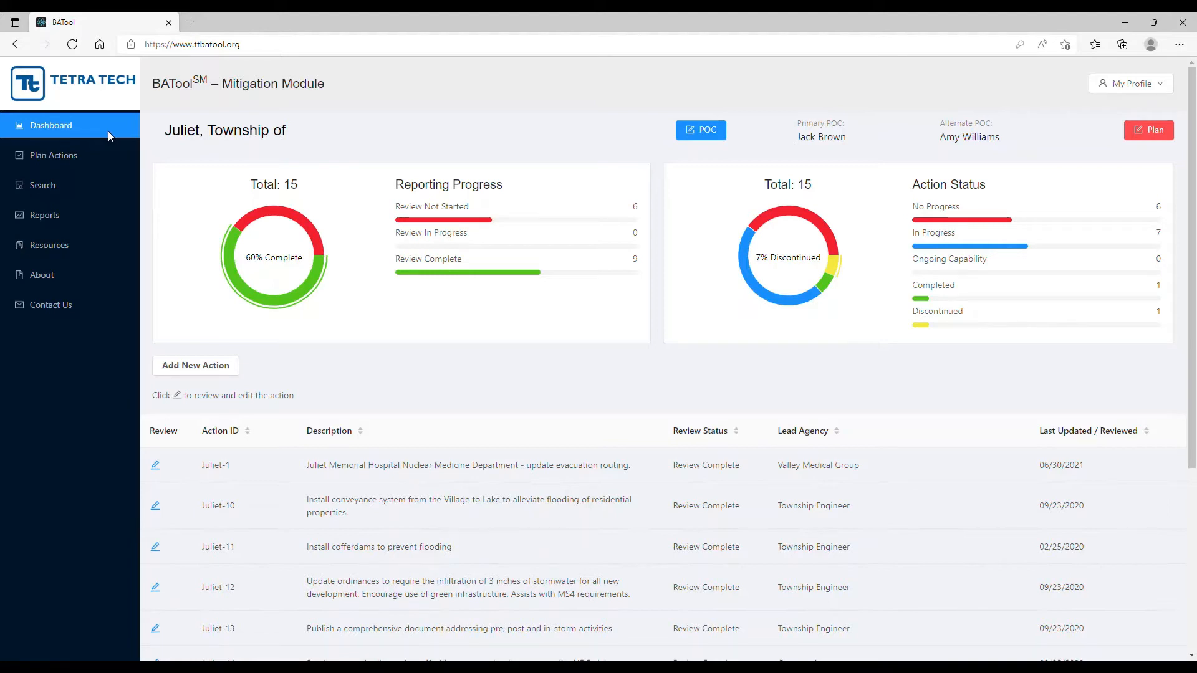
mouse_move(98, 138)
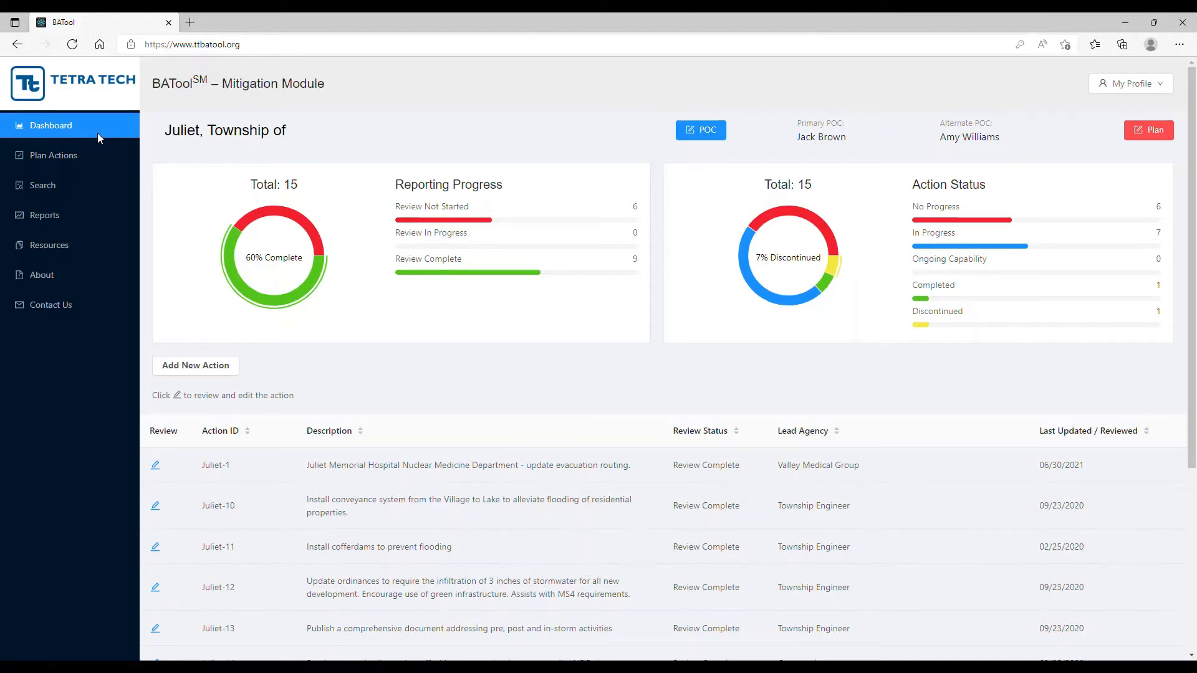
mouse_move(105, 171)
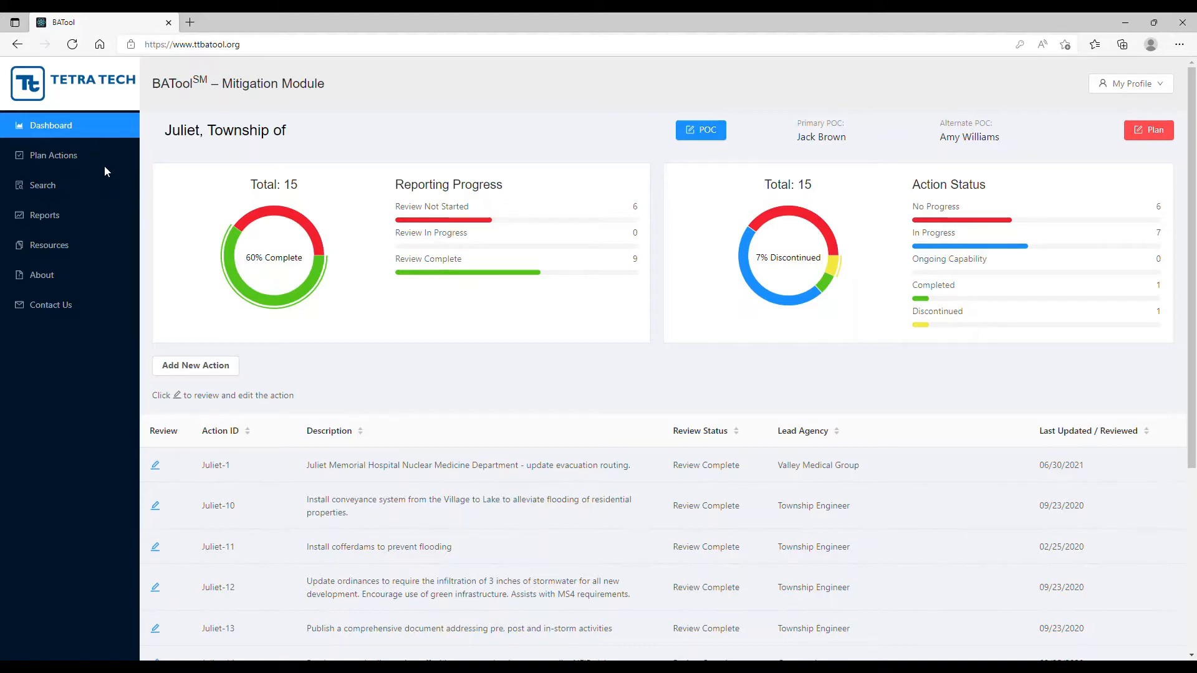
mouse_move(109, 198)
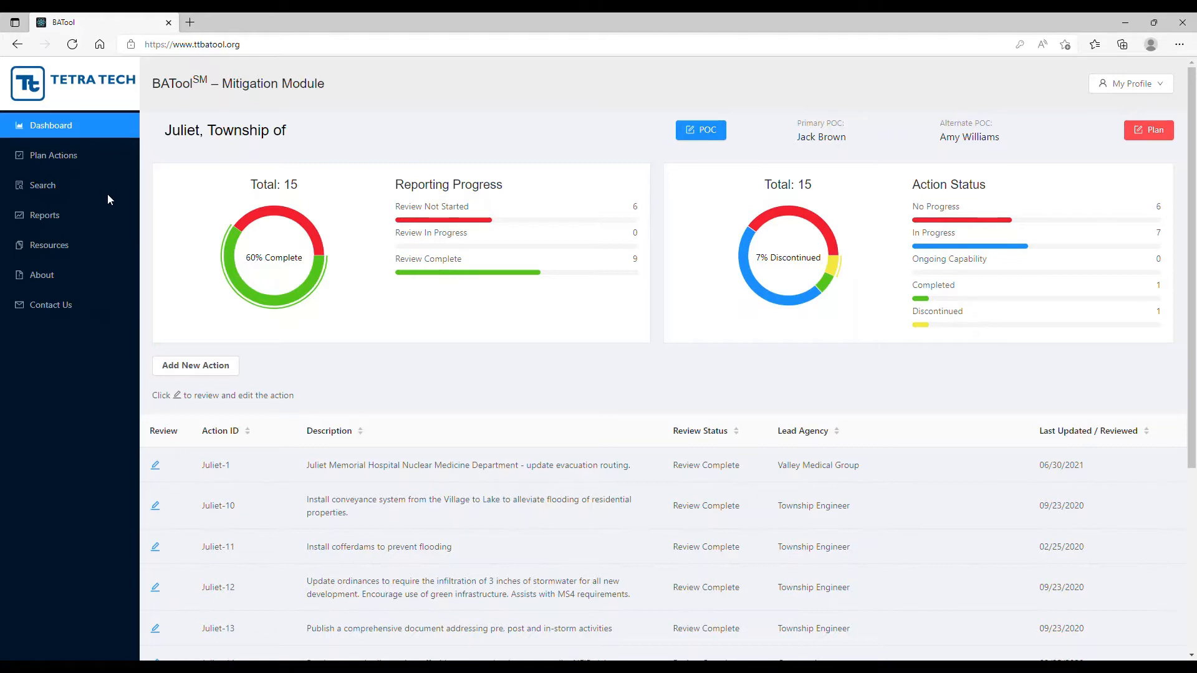
mouse_move(92, 220)
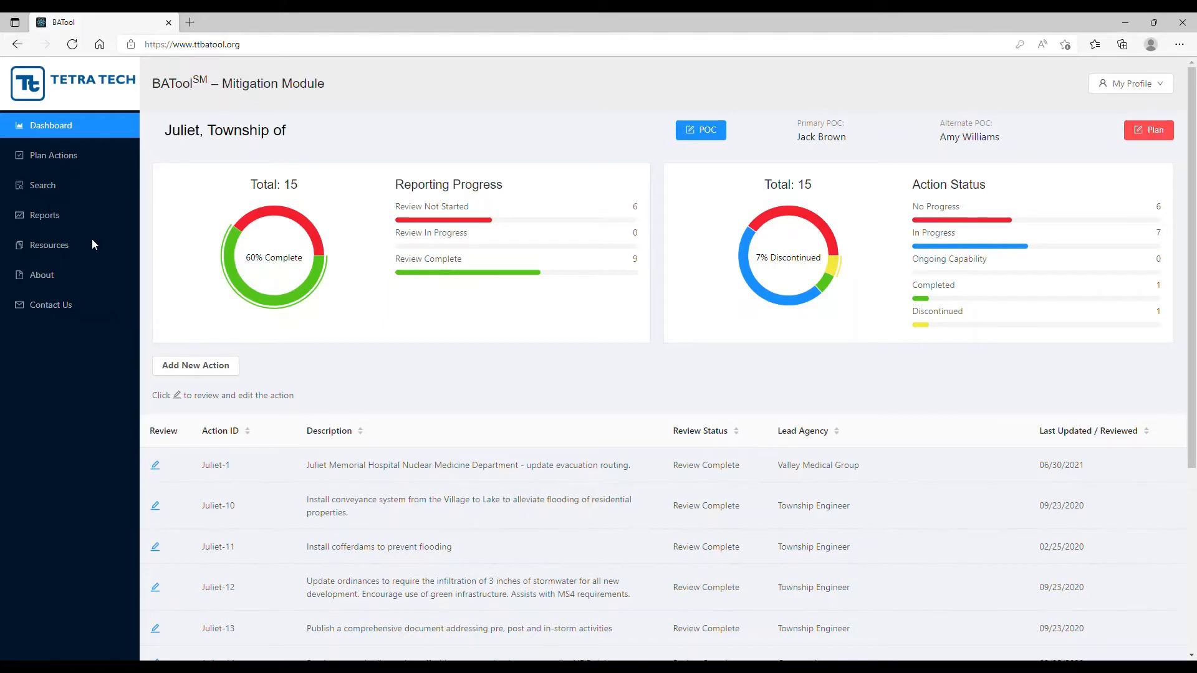
mouse_move(86, 290)
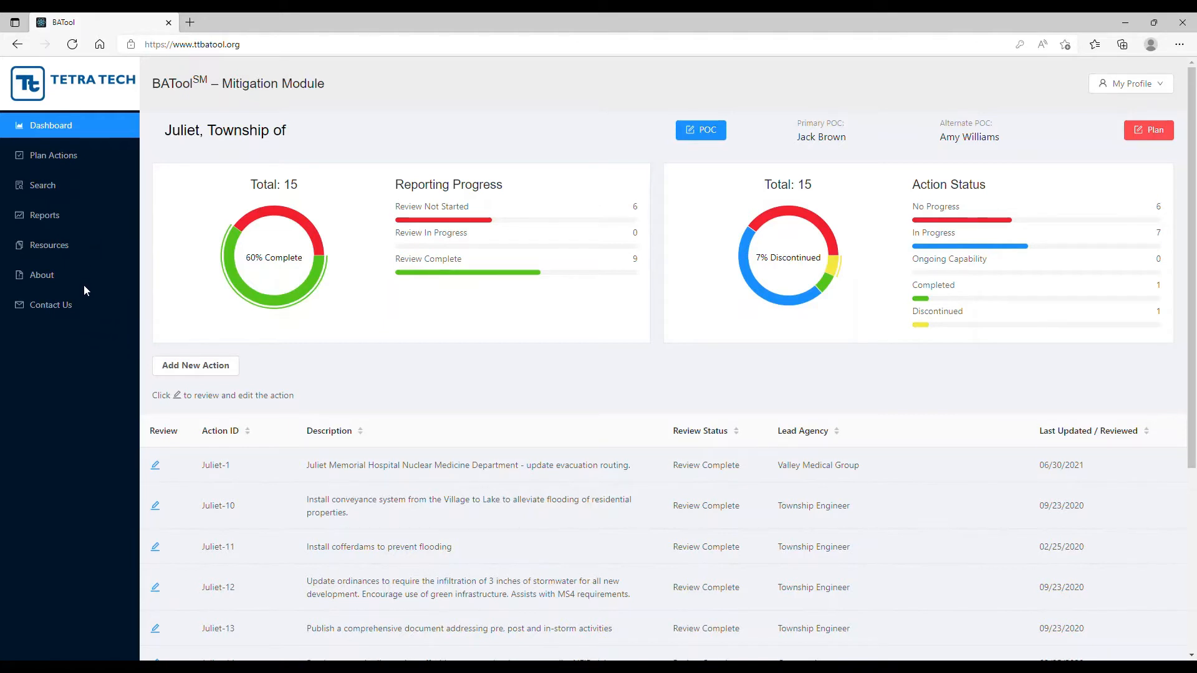
mouse_move(80, 286)
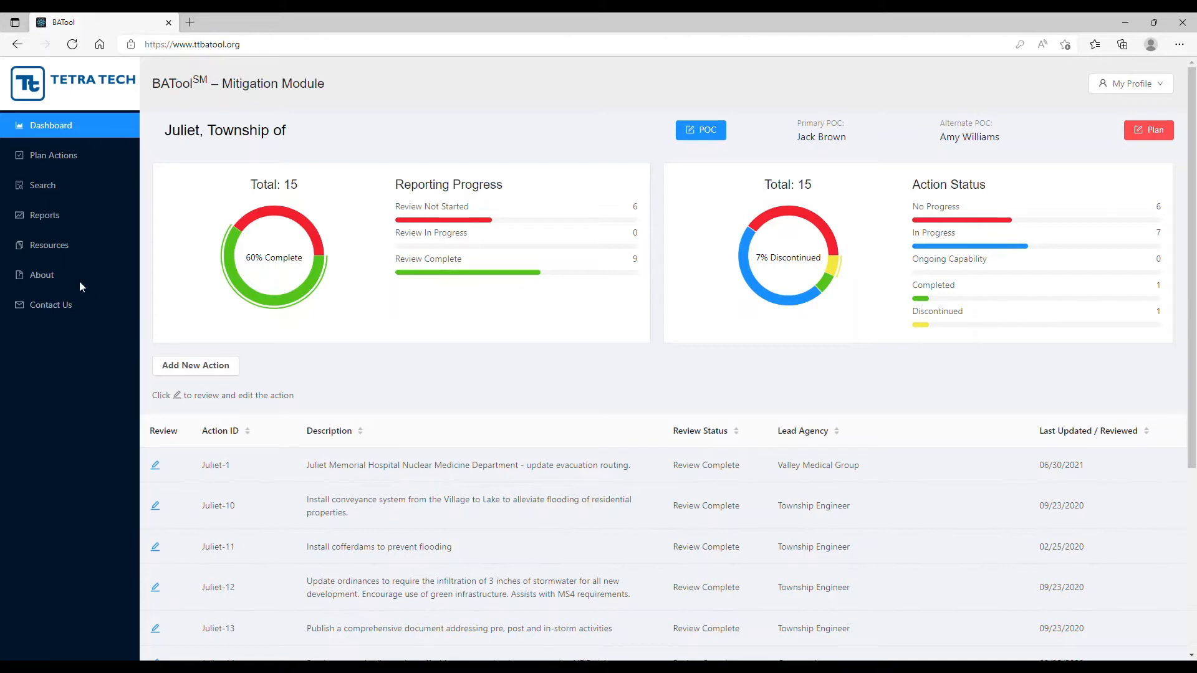
mouse_move(81, 307)
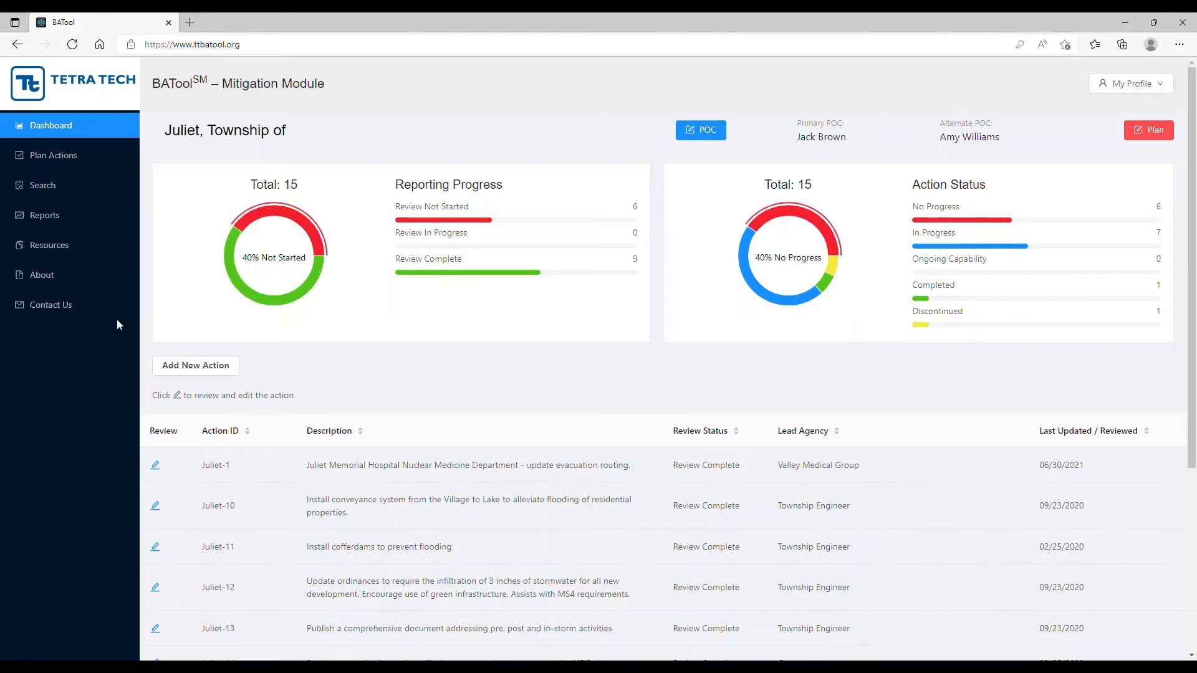
left_click(1130, 83)
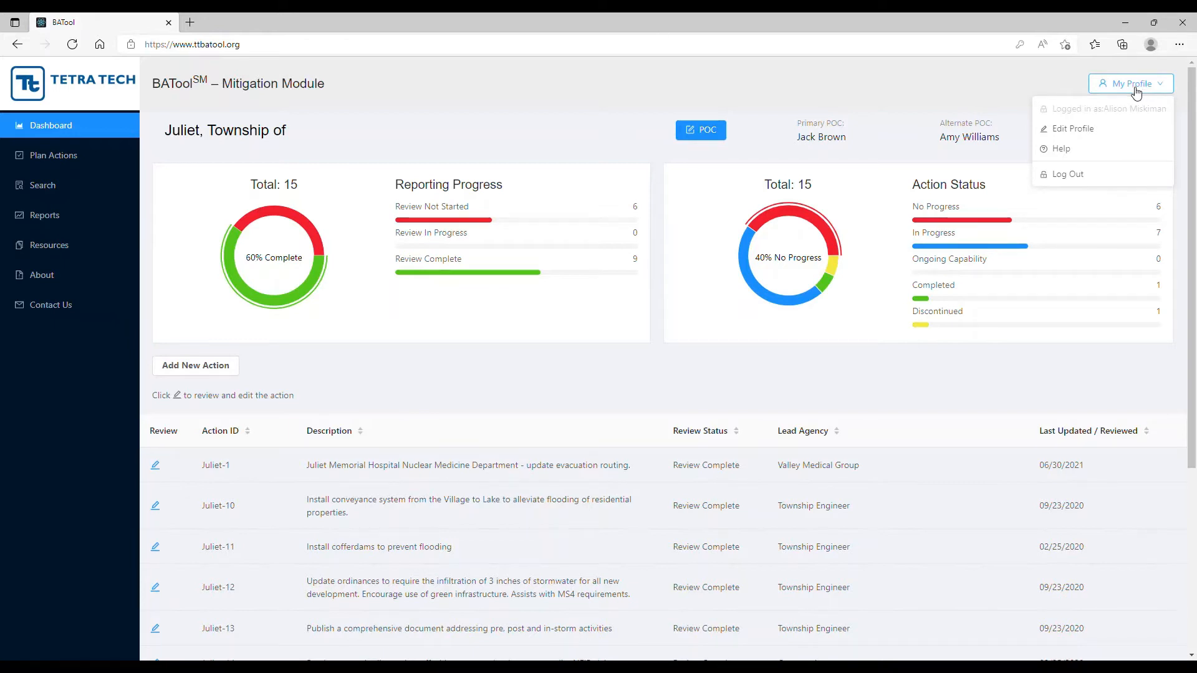
left_click(701, 129)
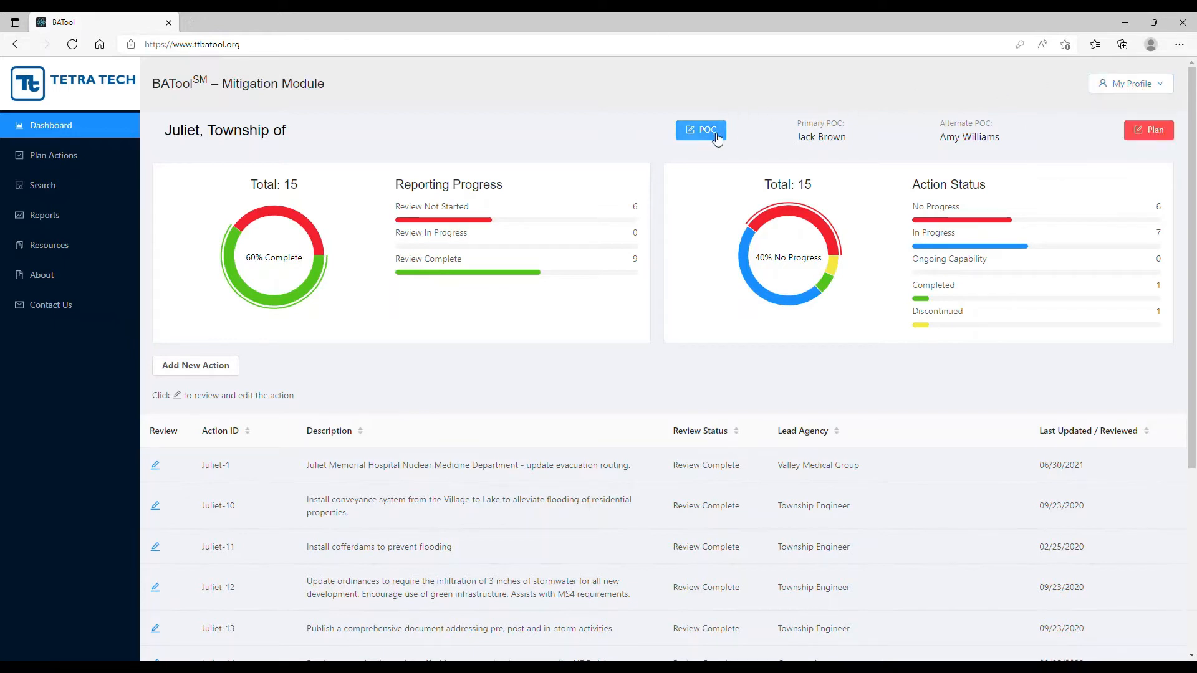
left_click(701, 130)
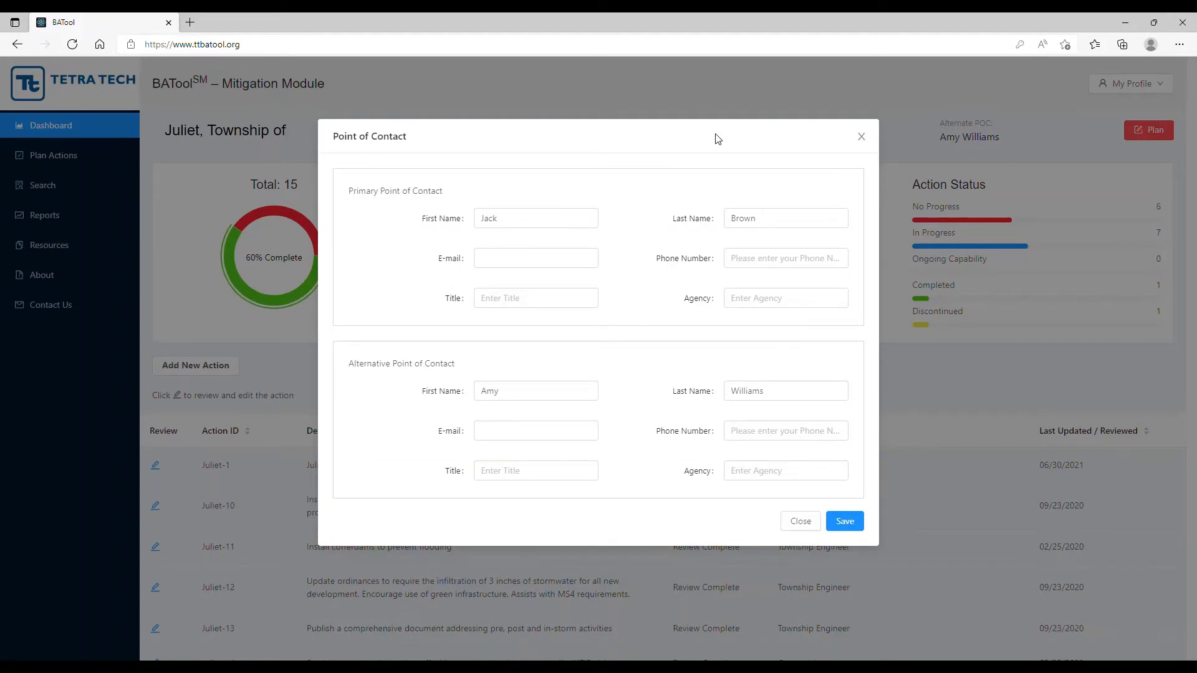
mouse_move(865, 140)
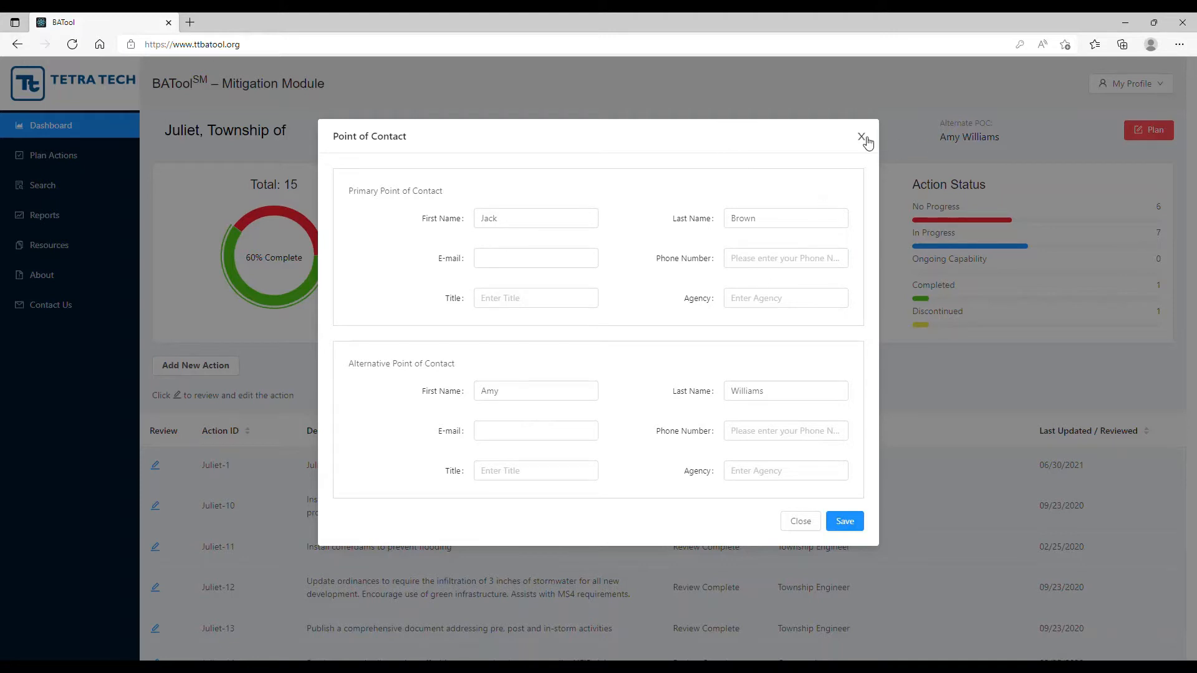
Close the Point of Contact dialog without changes and return to the dashboard
left_click(862, 137)
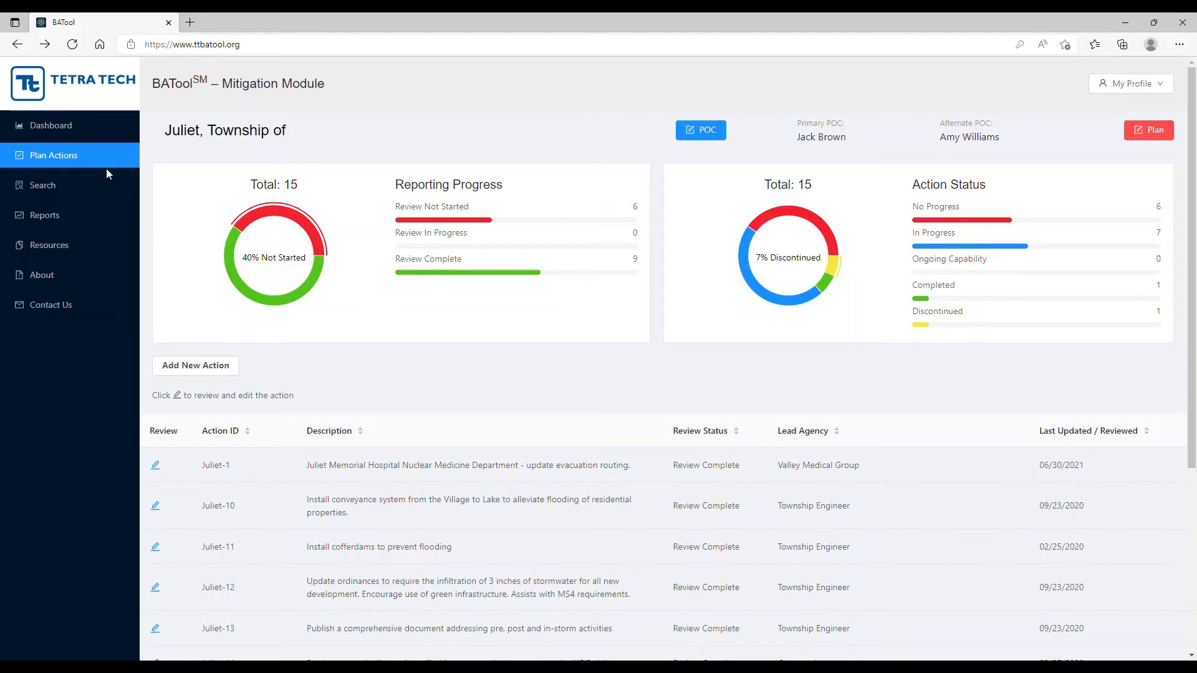
mouse_move(109, 164)
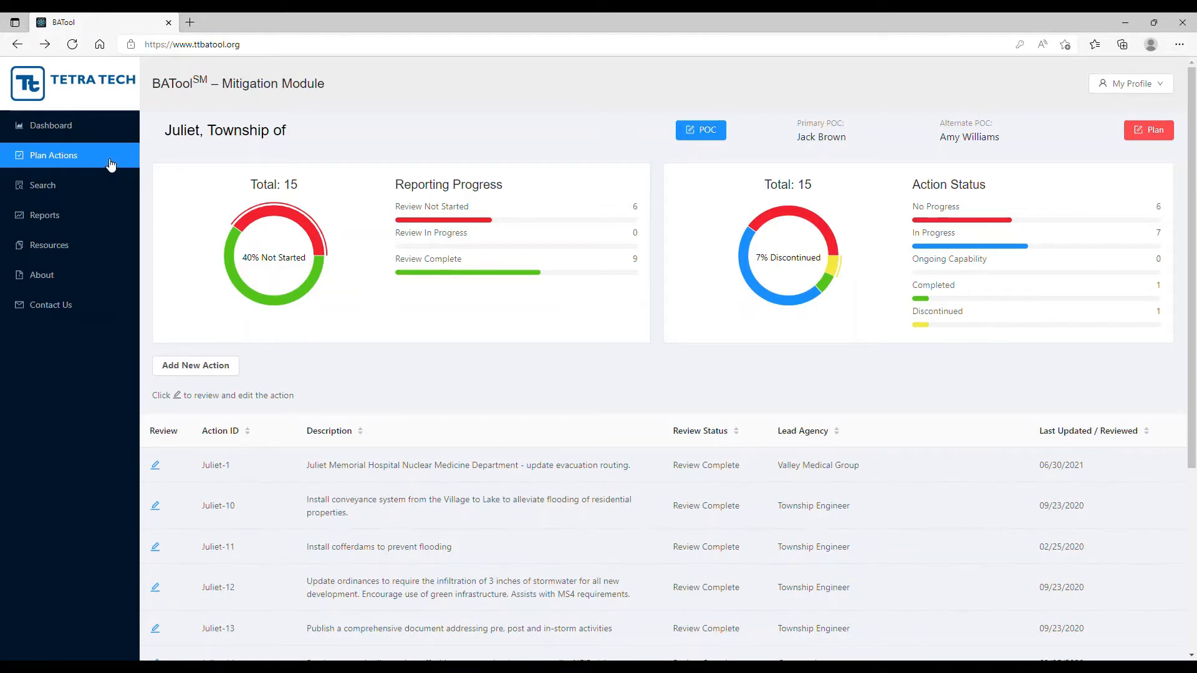
Show the Plan Actions list with action status, review status and lead agency
left_click(52, 155)
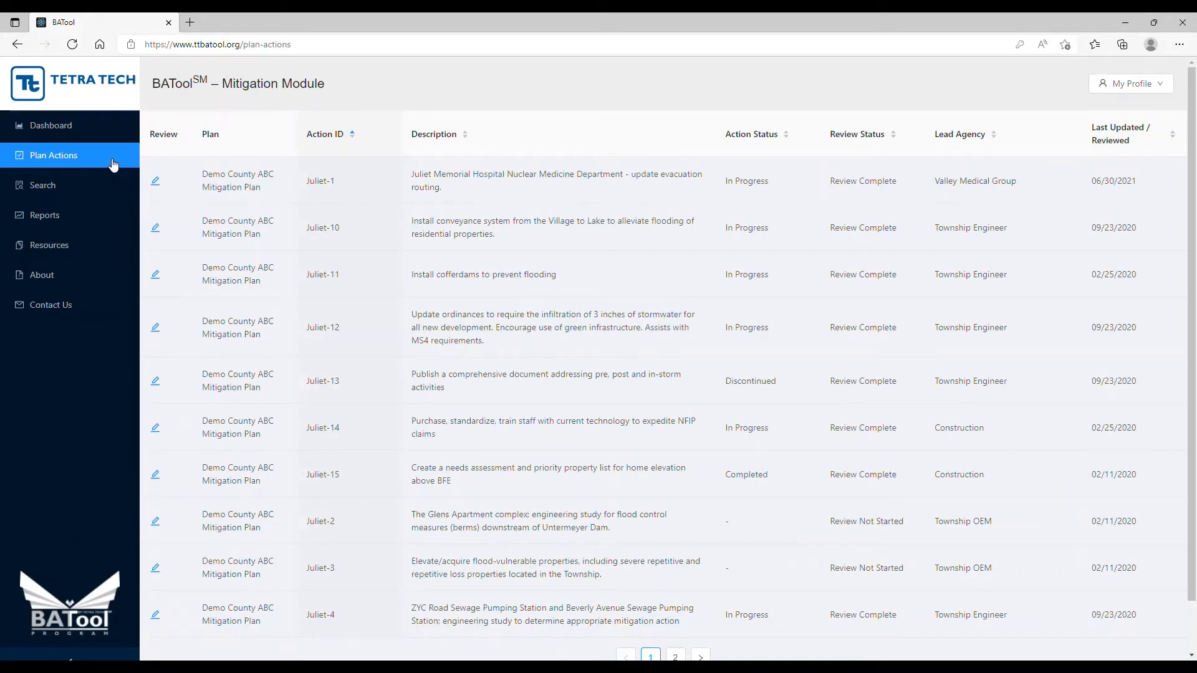
mouse_move(251, 279)
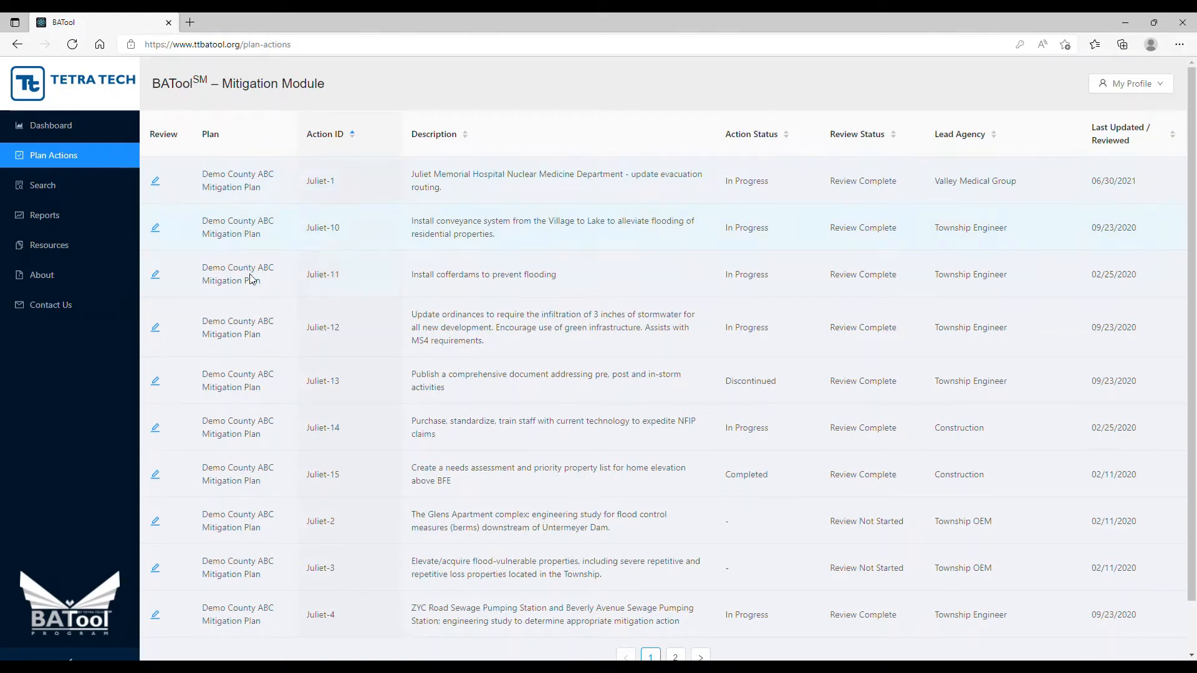
mouse_move(335, 388)
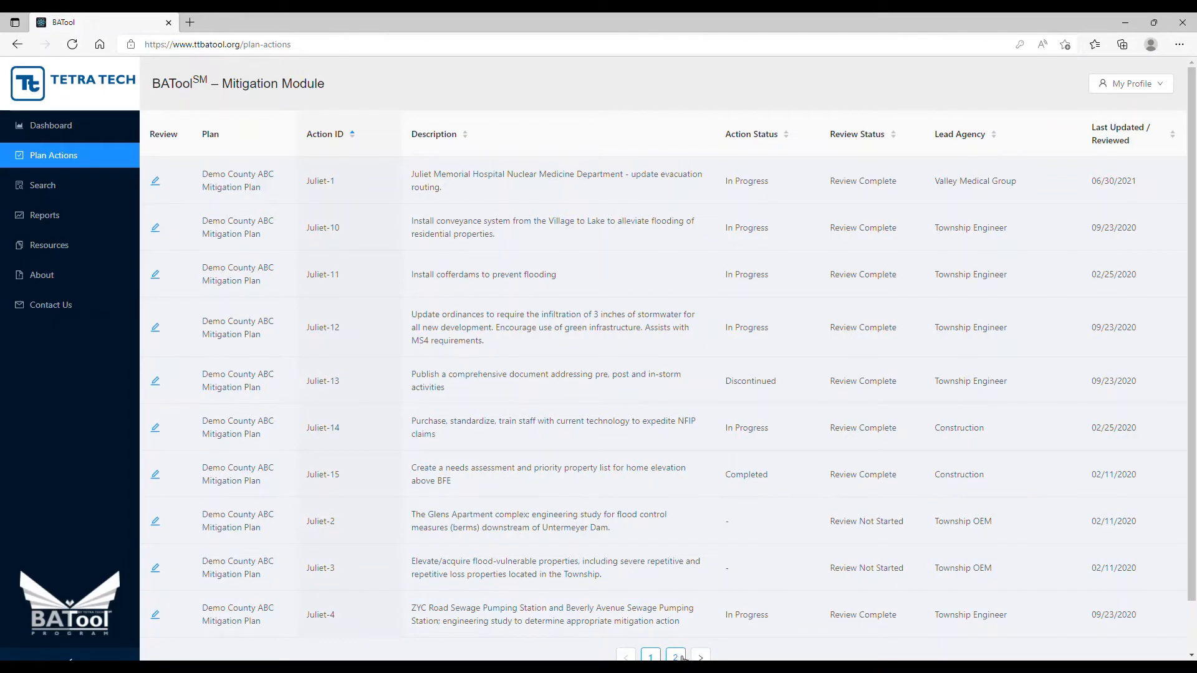
Show page 2 of Plan Actions listing Juliet-5 through Juliet-9
left_click(675, 658)
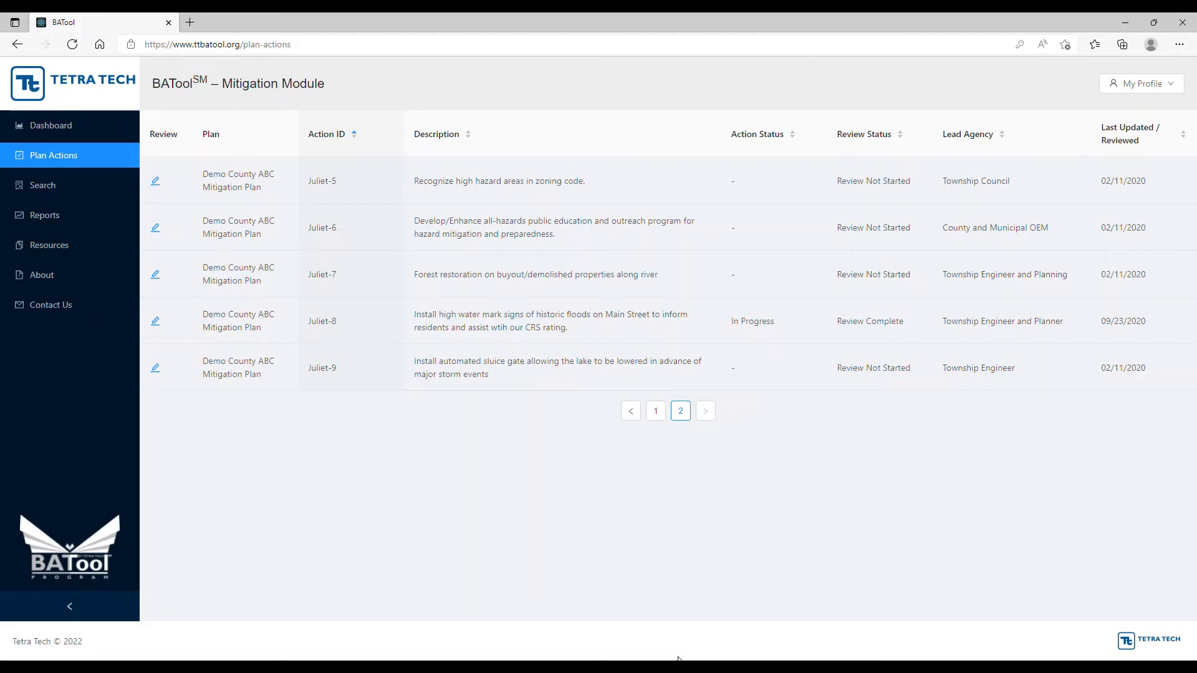
mouse_move(228, 282)
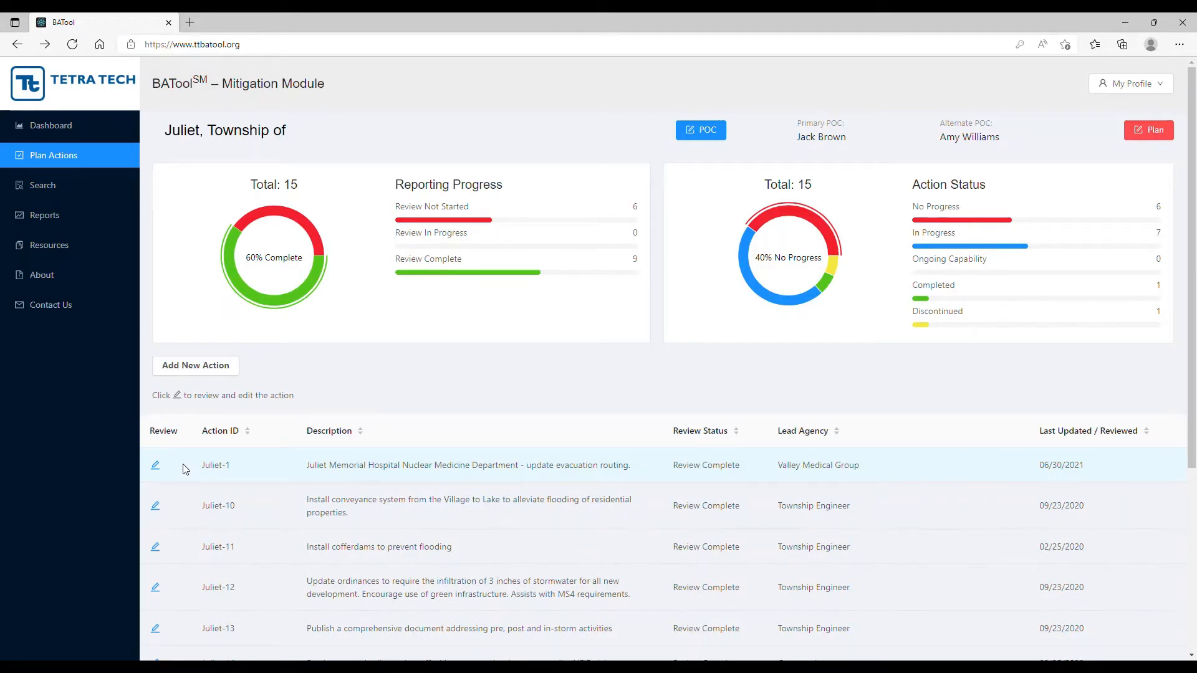
Open action Juliet-1 for review and enter 'test' as the reviewer name
left_click(155, 464)
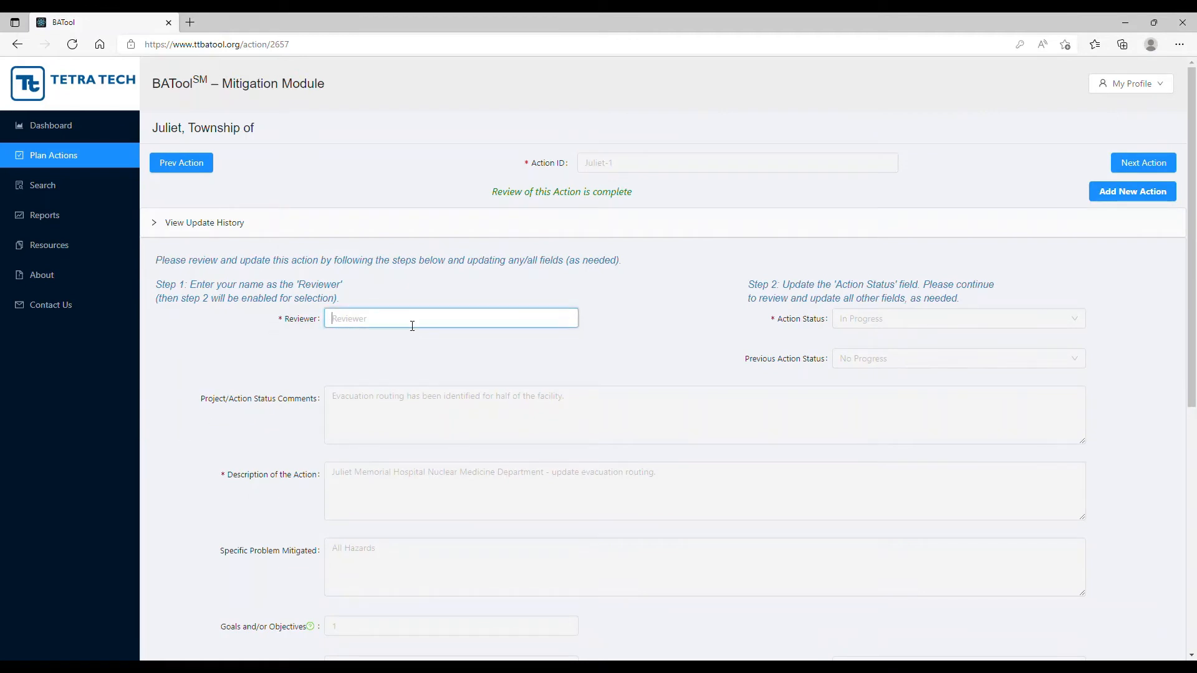
type("test")
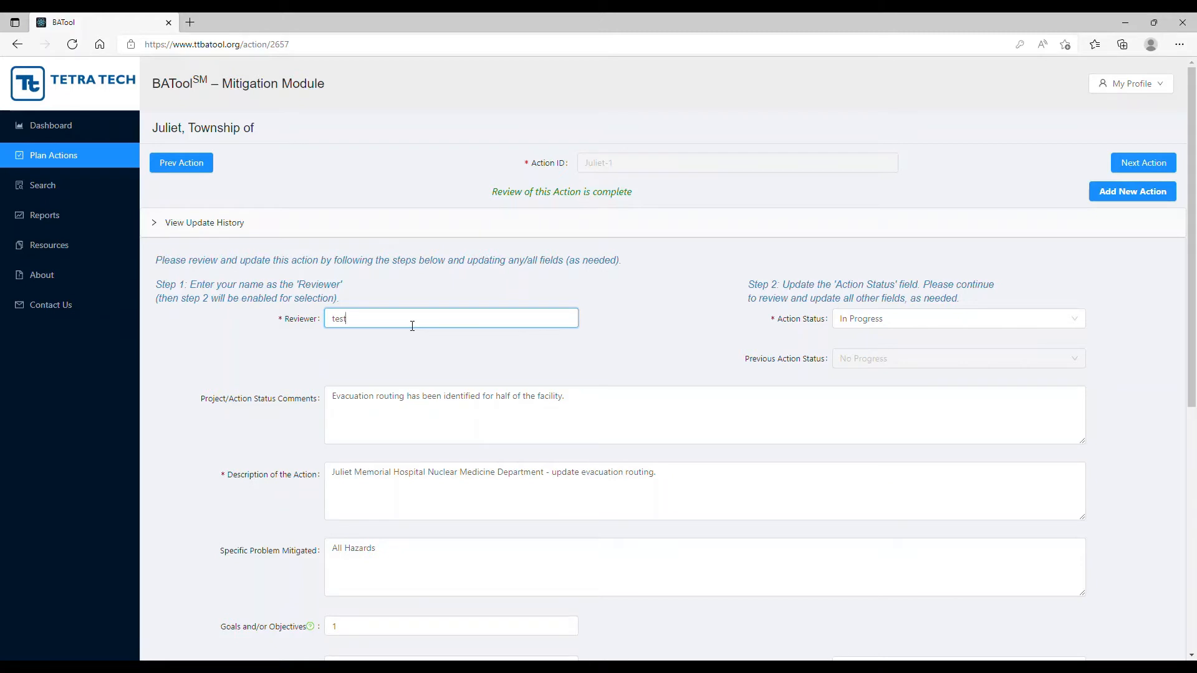
mouse_move(877, 313)
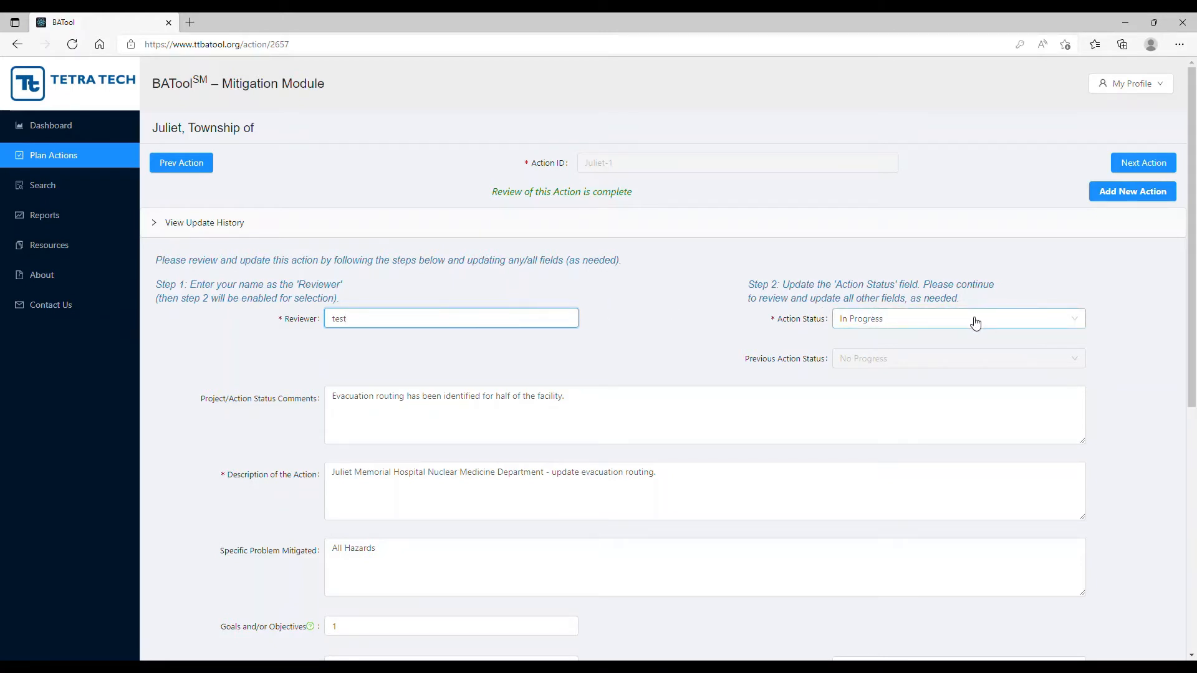
Set Juliet-1's action status to Completed and move to the status comments
left_click(976, 319)
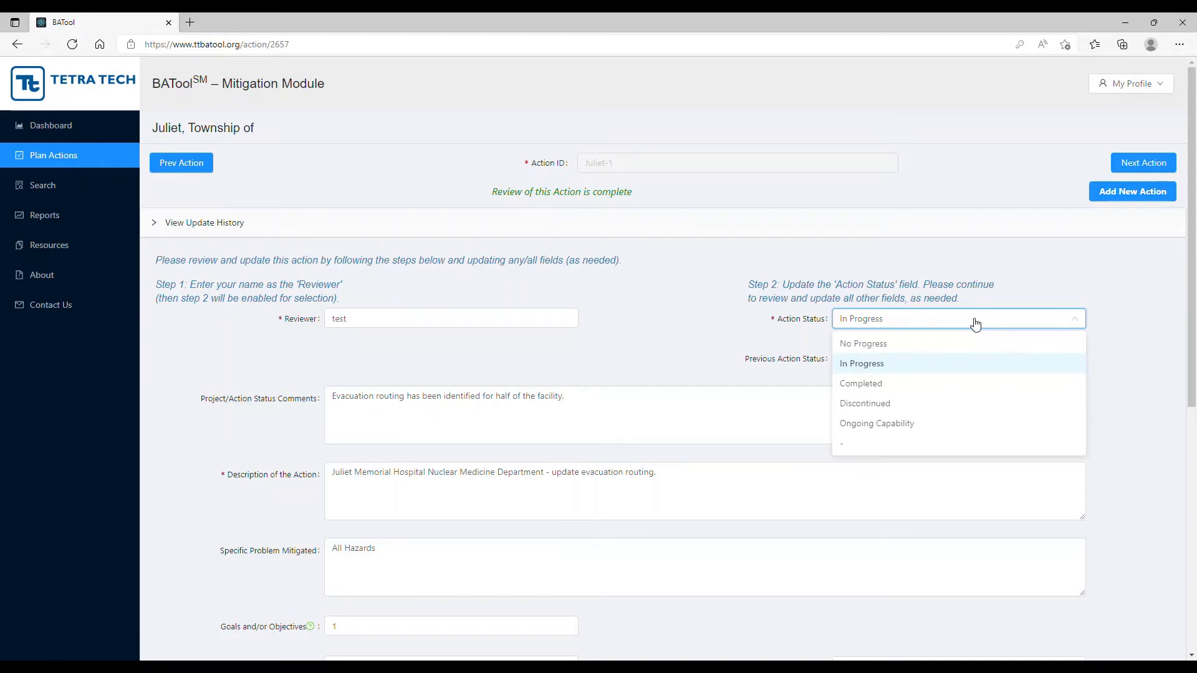
left_click(862, 383)
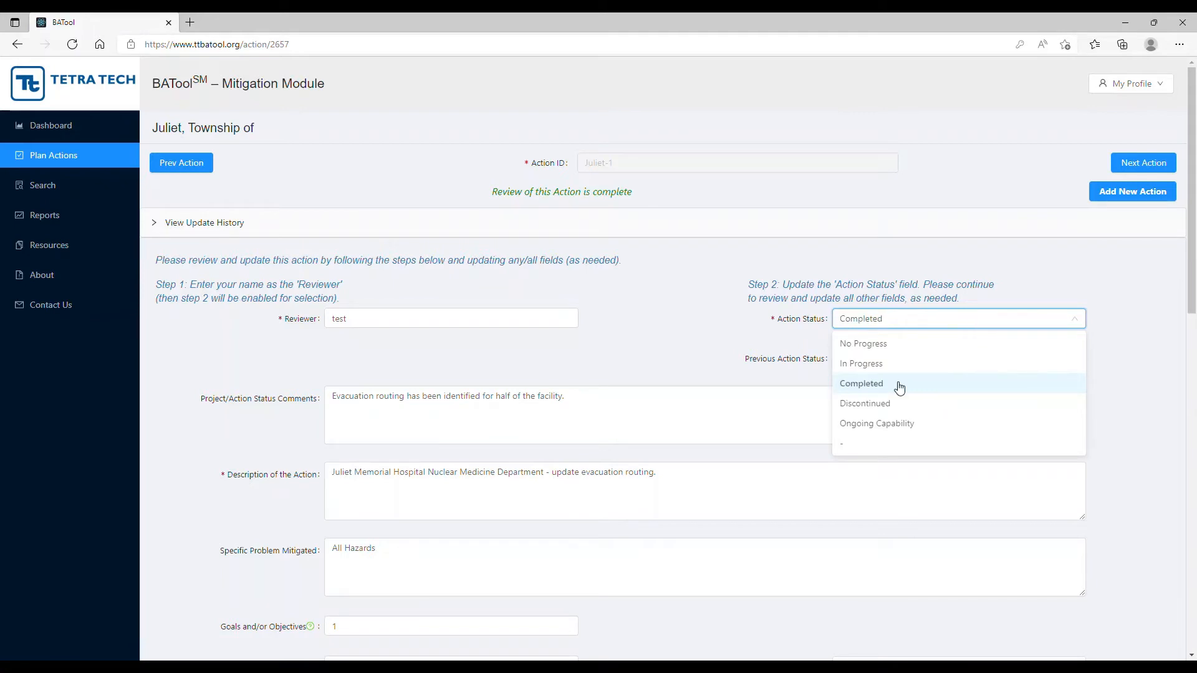
left_click(861, 383)
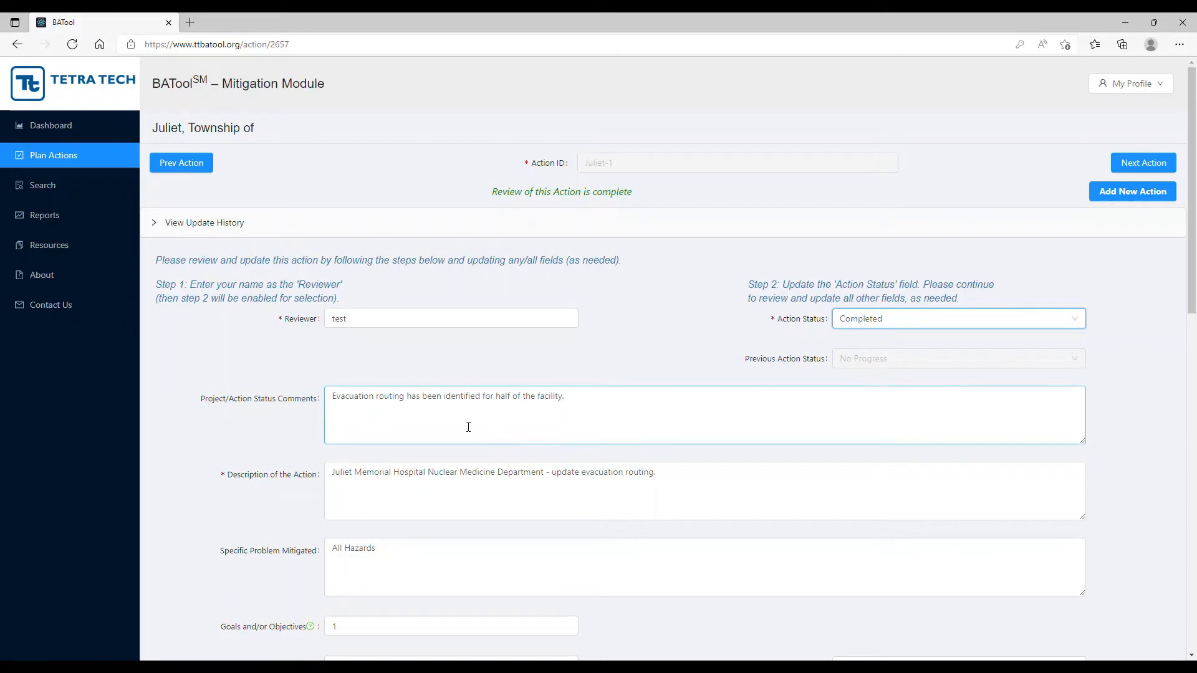
mouse_move(454, 422)
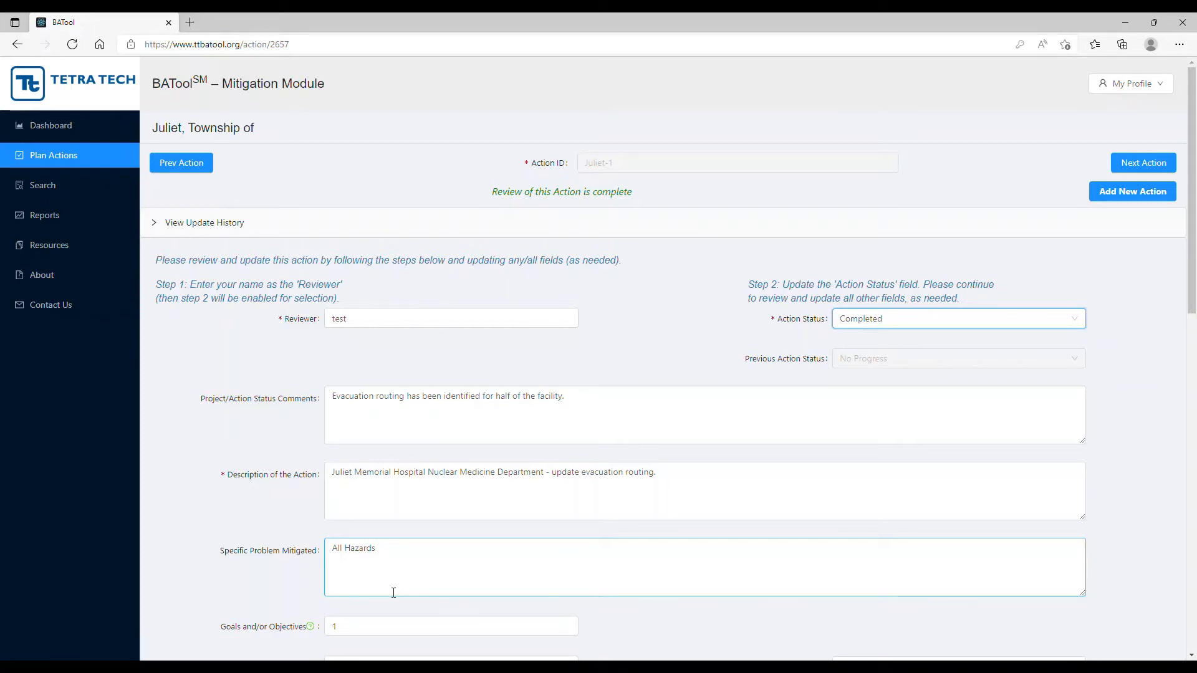
scroll("down", 3)
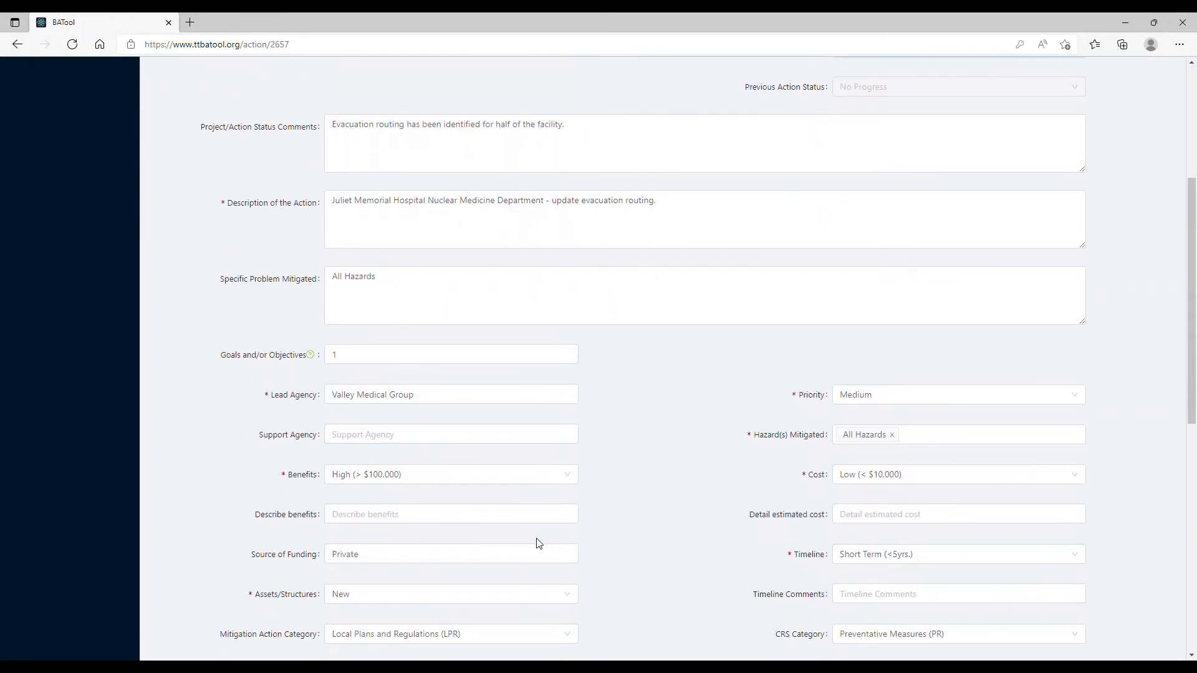
scroll("down", 3)
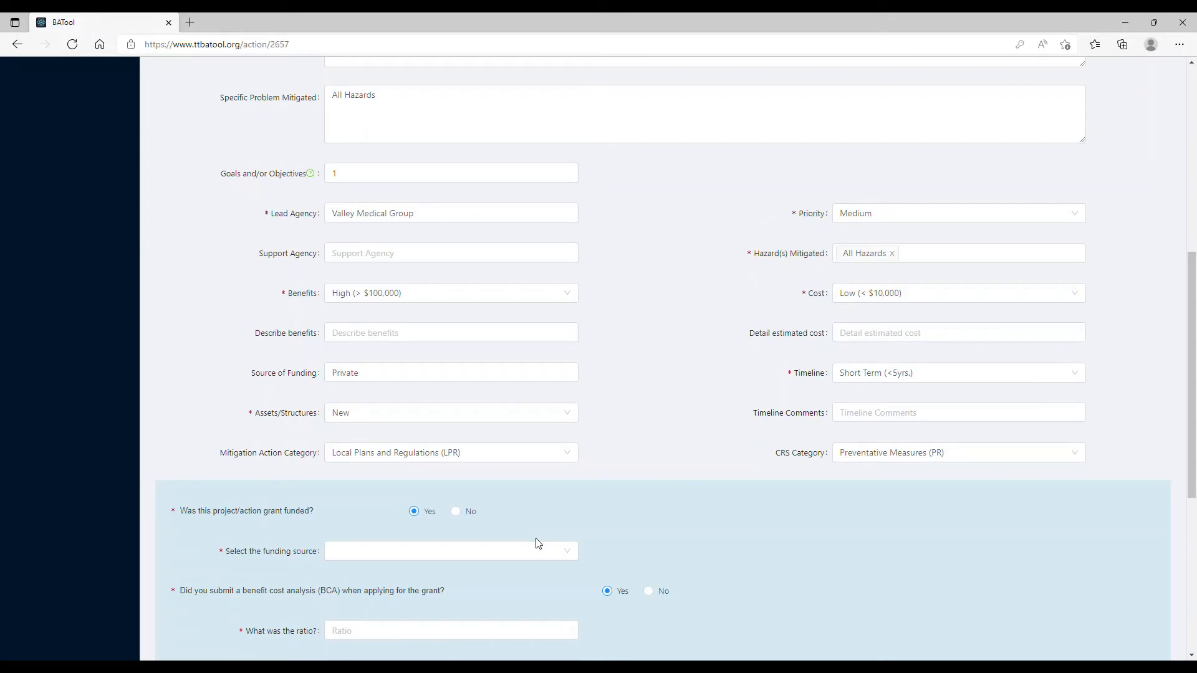
mouse_move(575, 468)
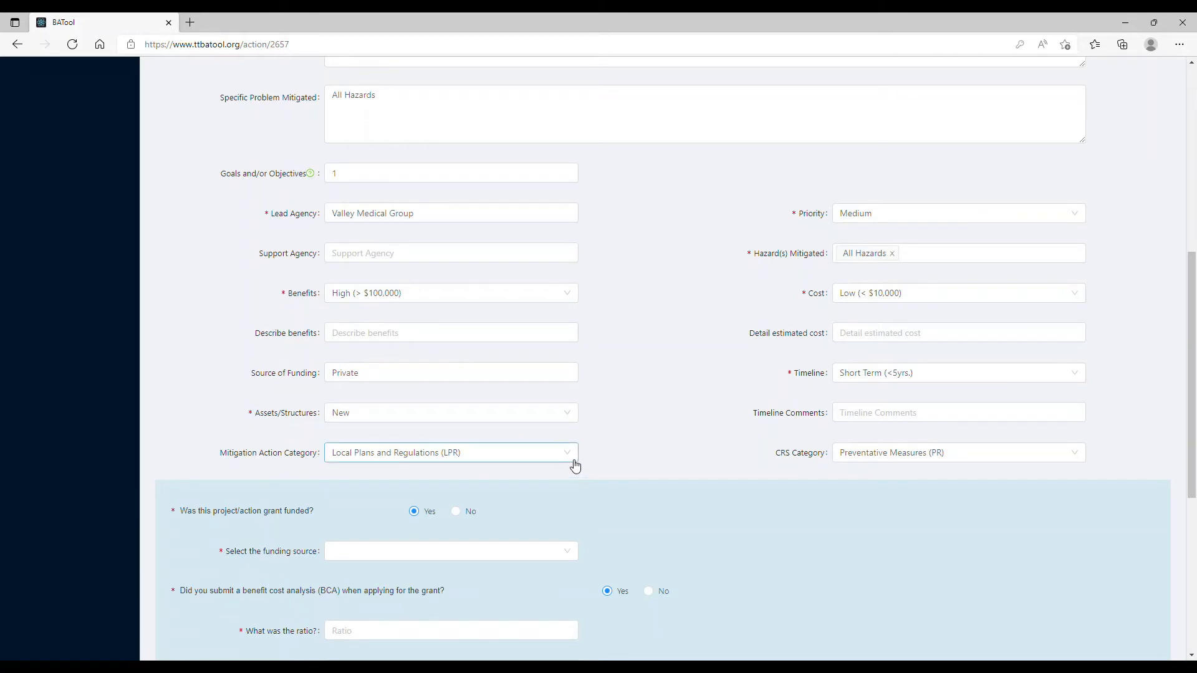
scroll("down", 3)
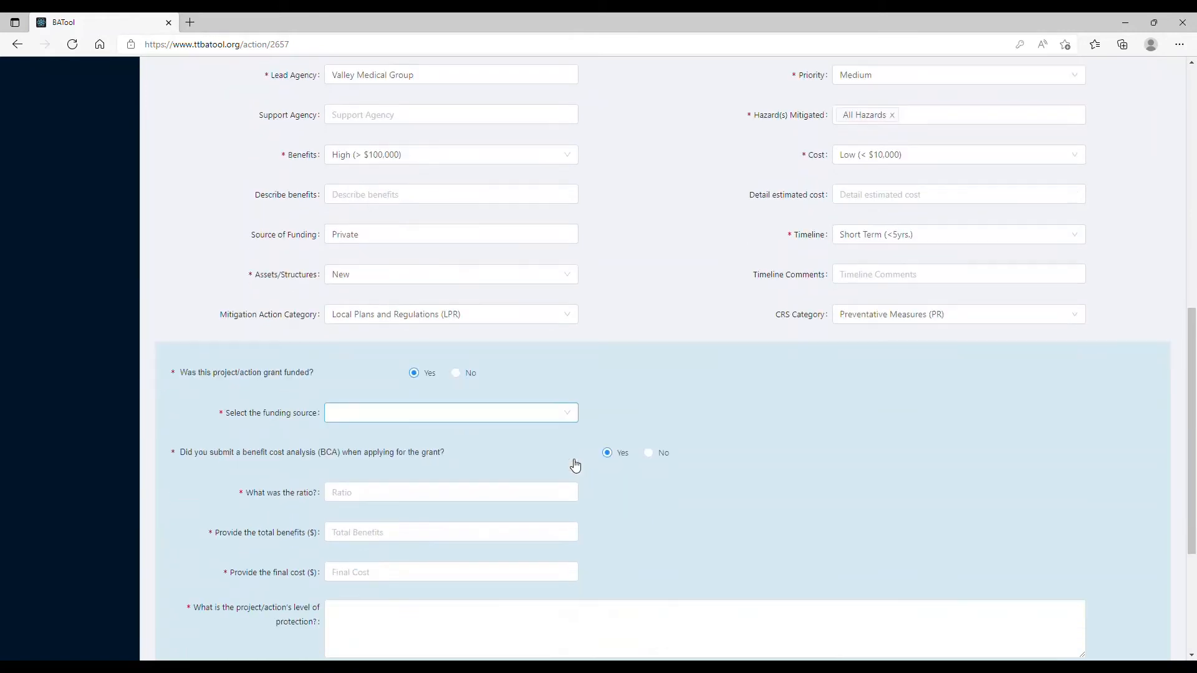
scroll("down", 3)
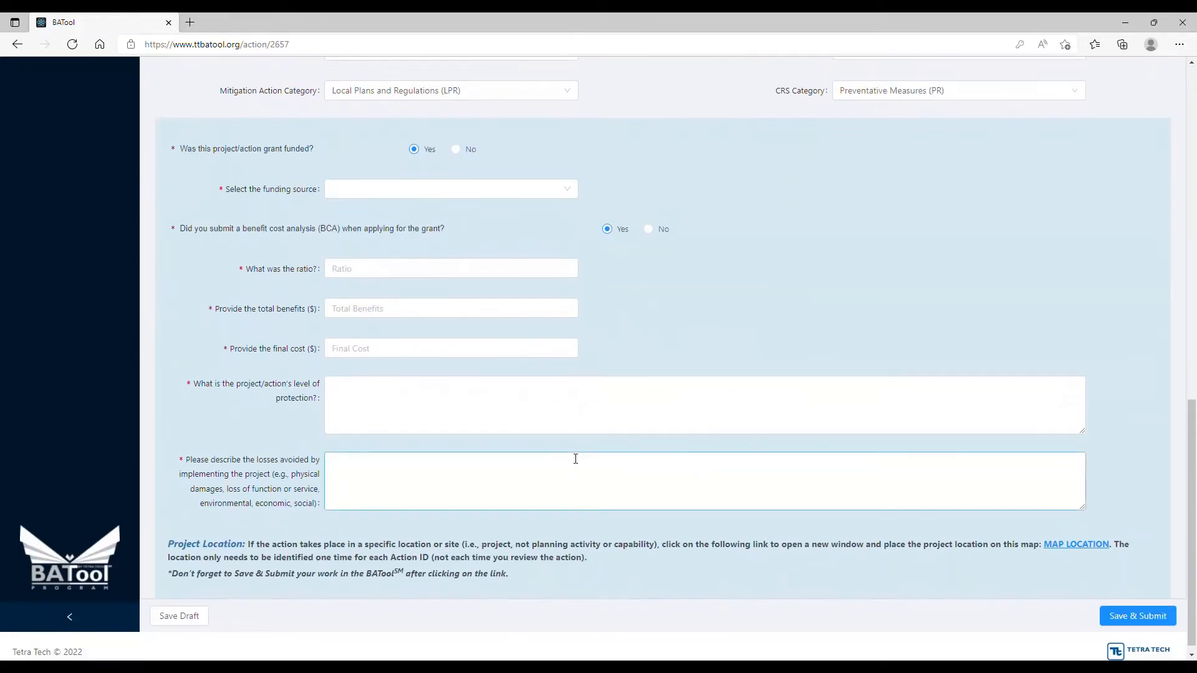
left_click(556, 404)
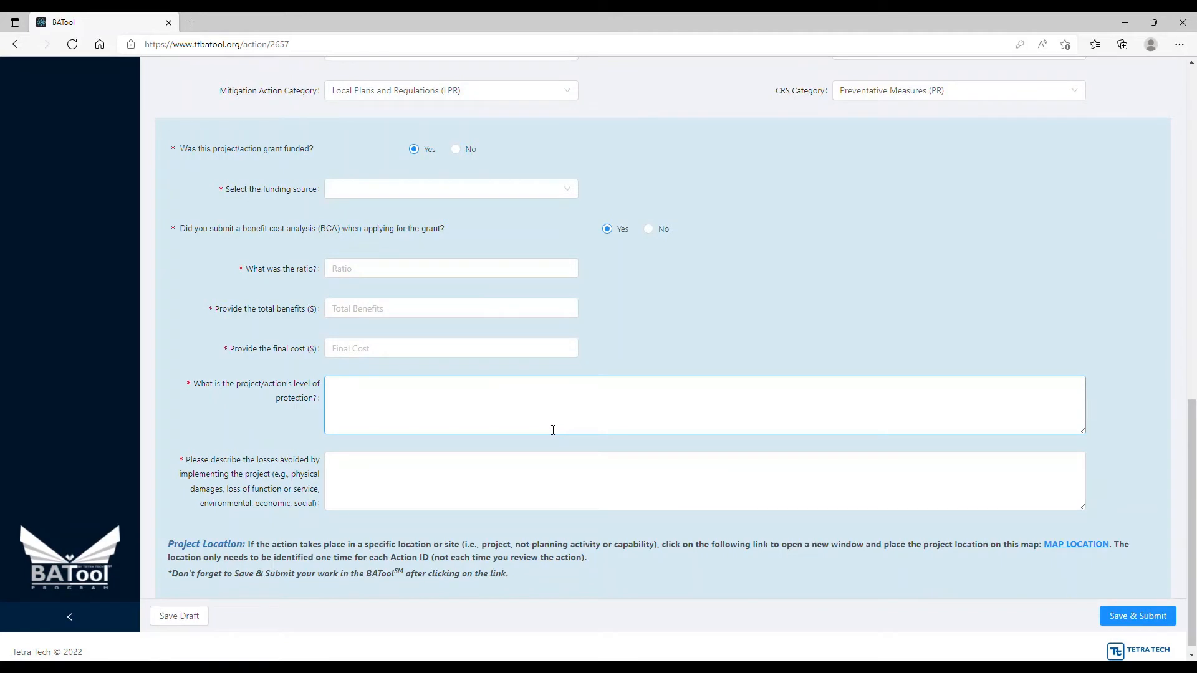
mouse_move(553, 423)
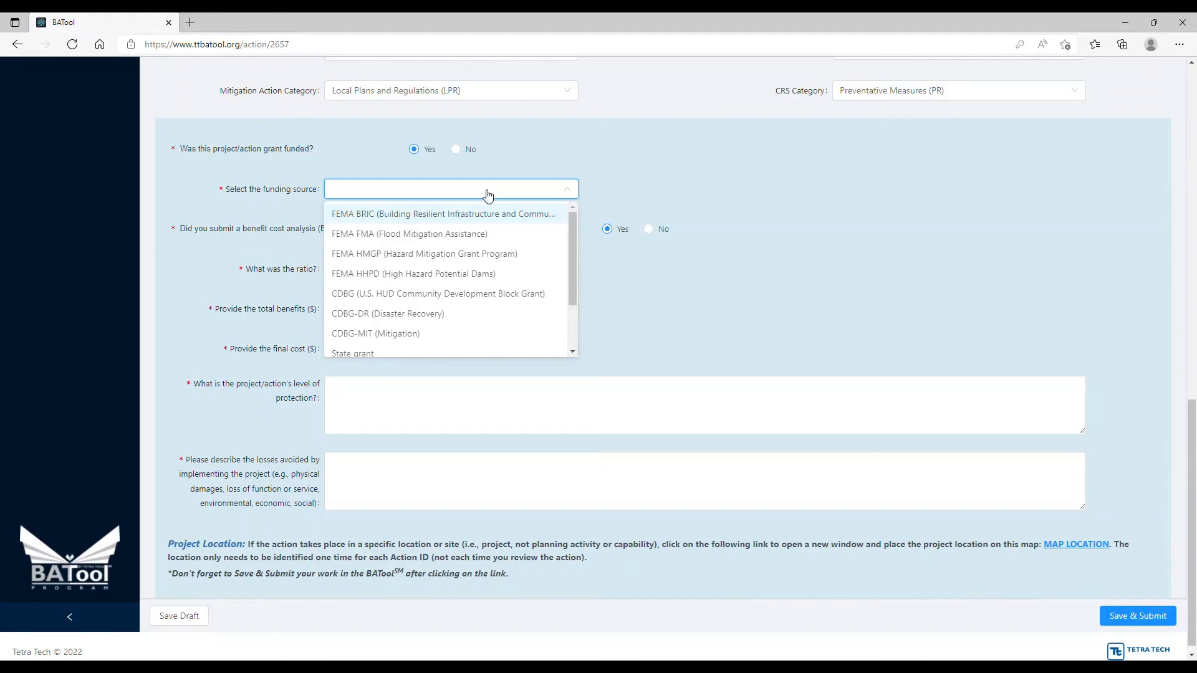
left_click(706, 279)
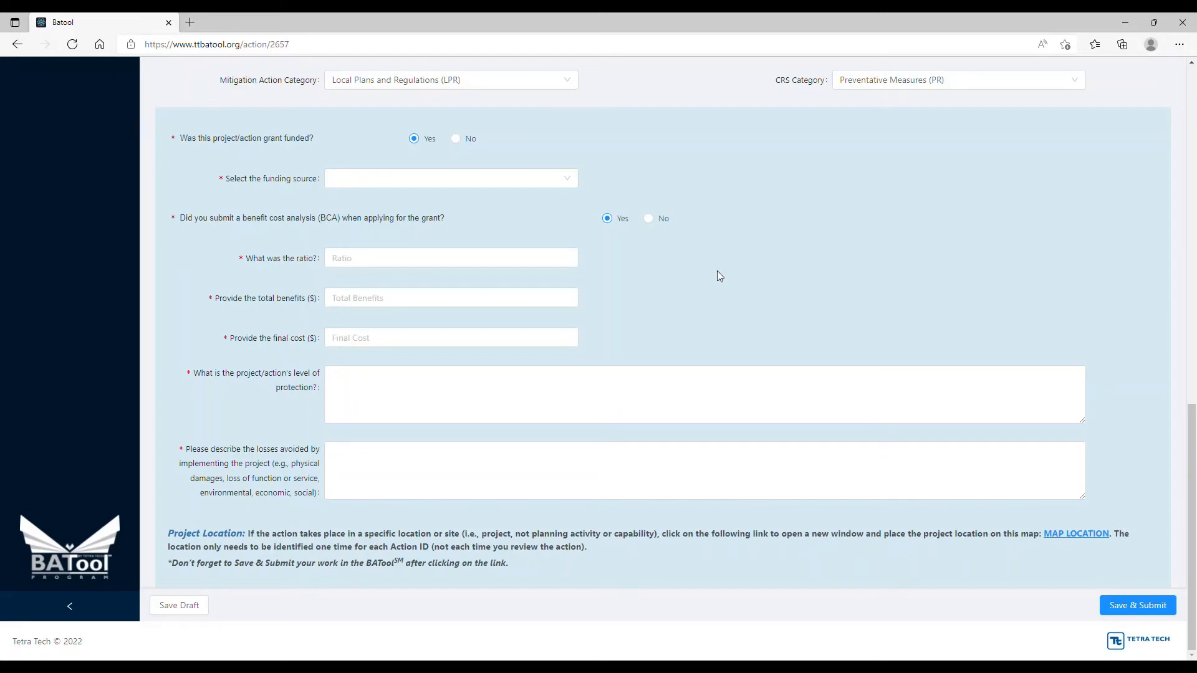
mouse_move(724, 280)
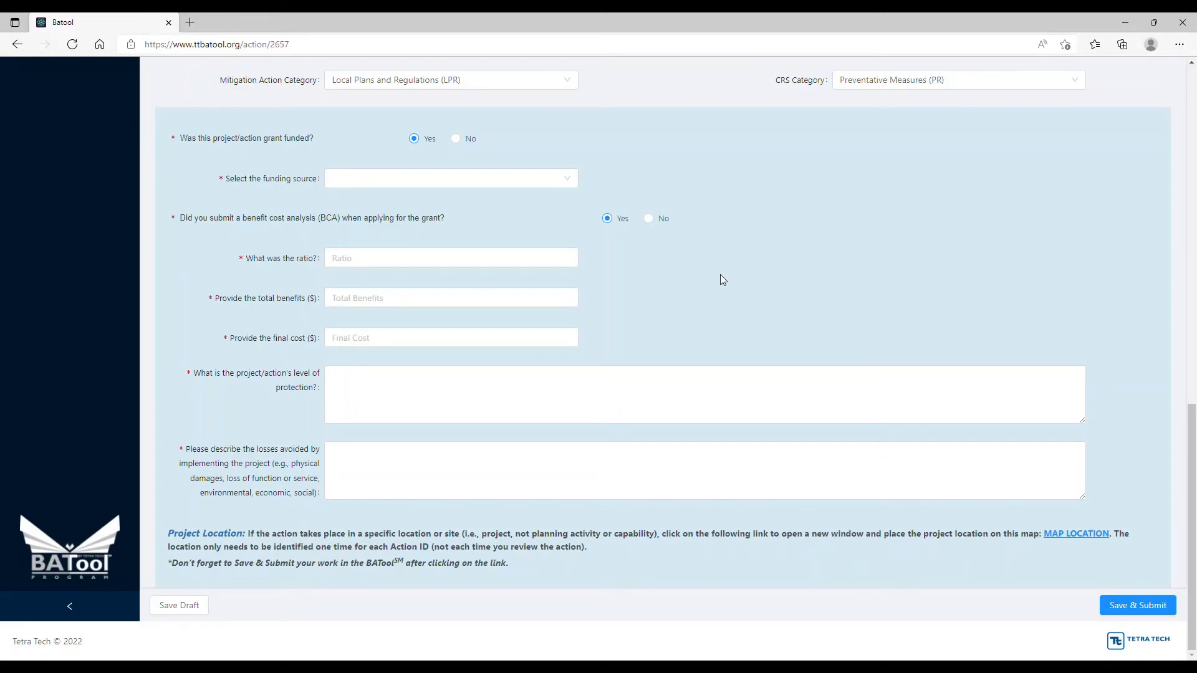
mouse_move(725, 286)
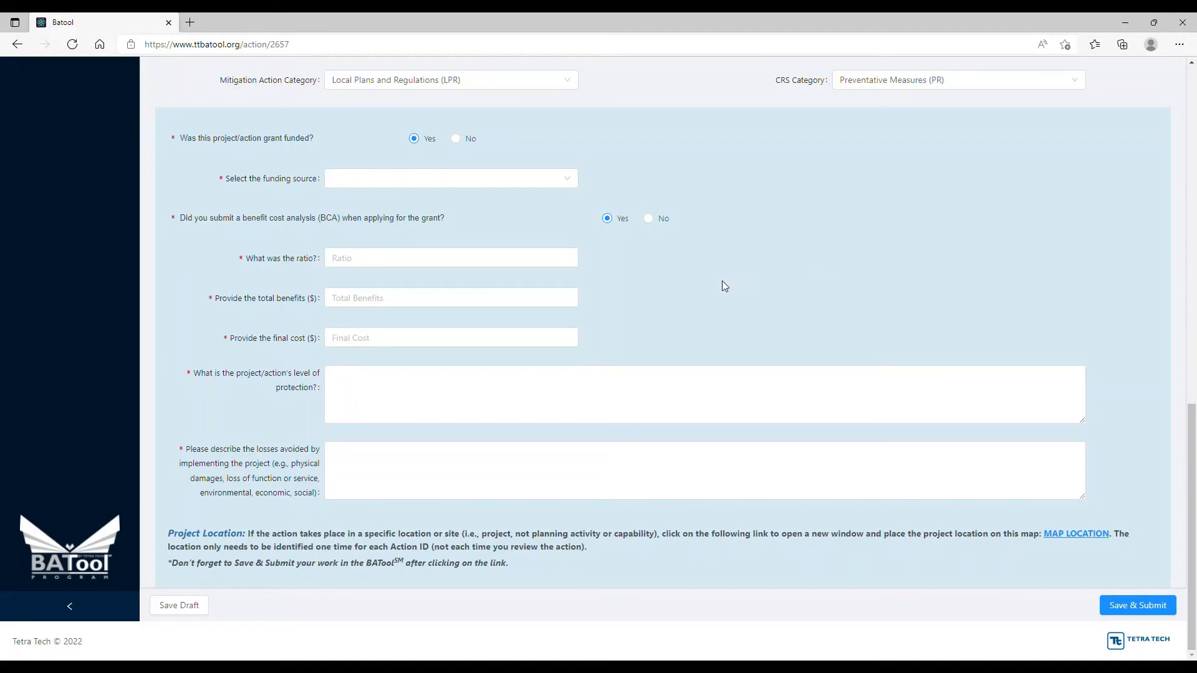
mouse_move(1105, 543)
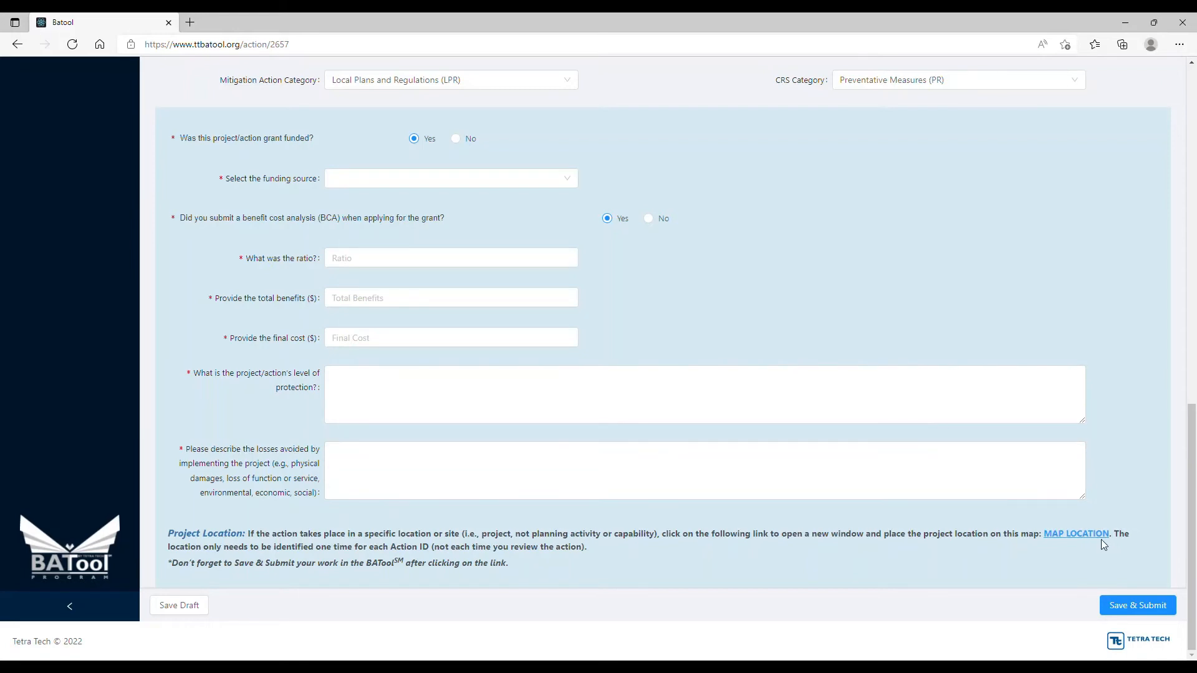
mouse_move(1098, 543)
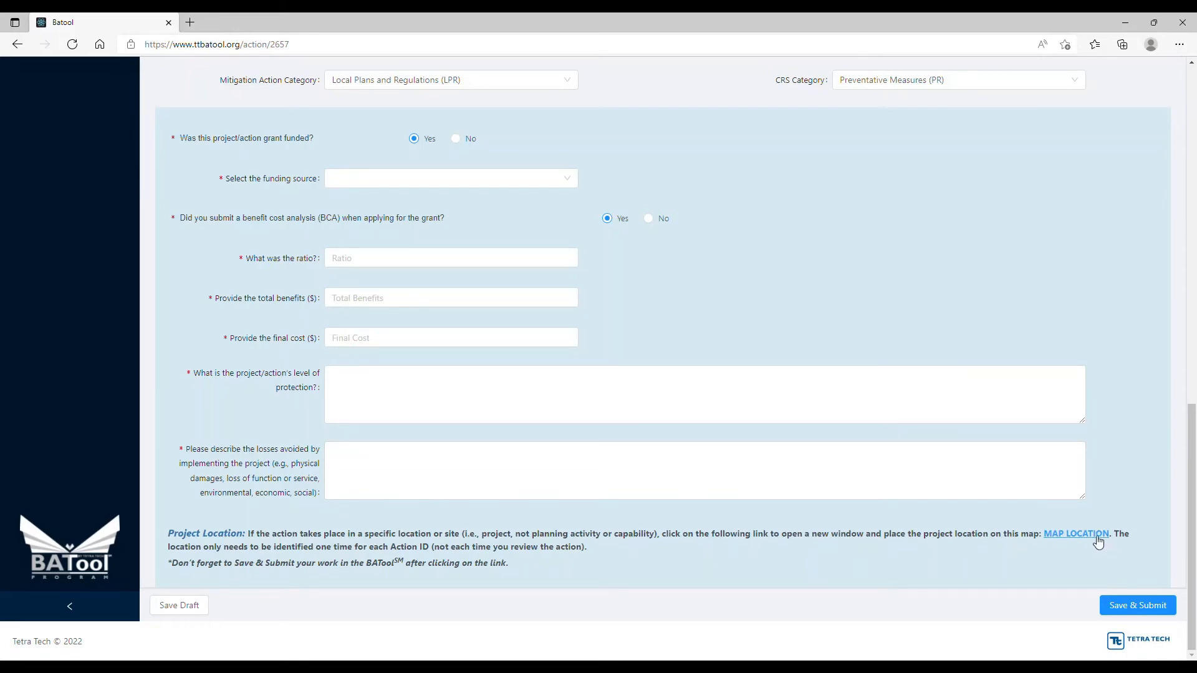
Open the Survey123 BATool Project Location form via the MAP LOCATION link
left_click(1077, 534)
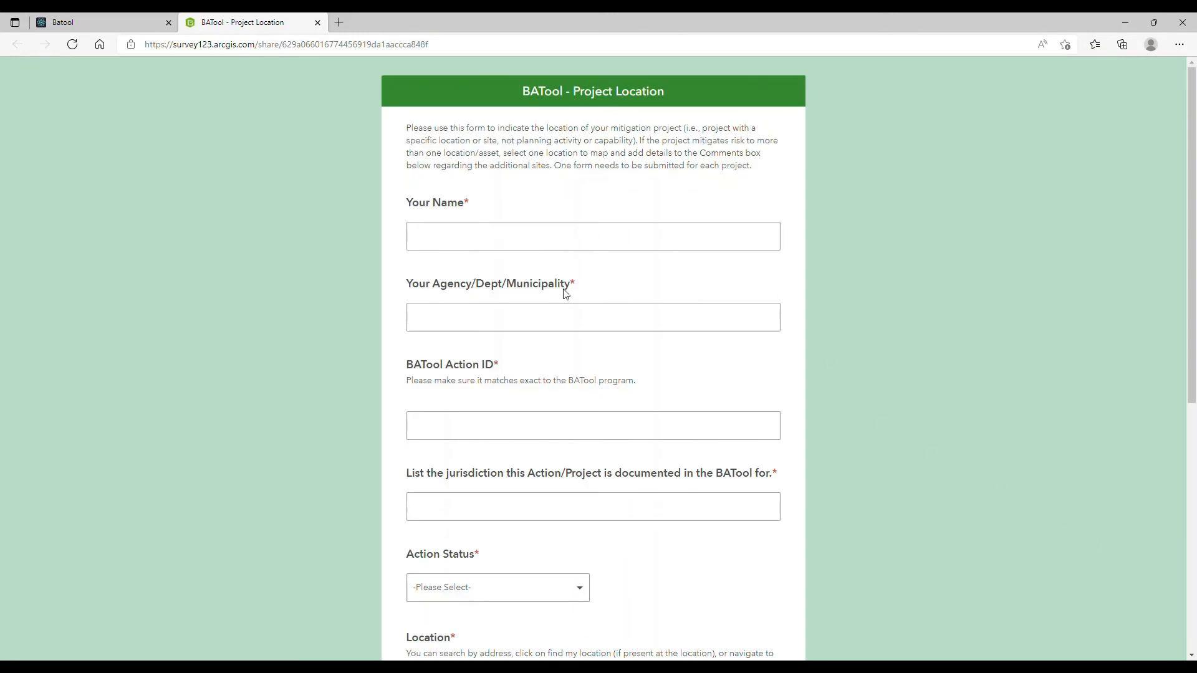
mouse_move(567, 297)
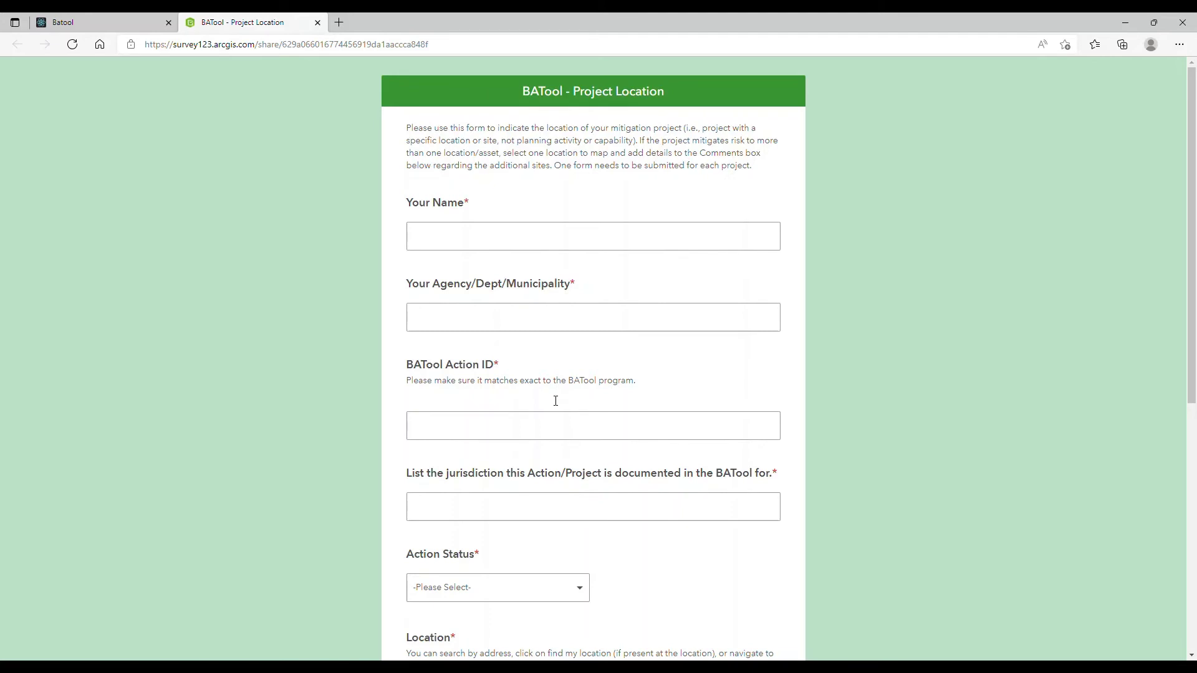
mouse_move(560, 496)
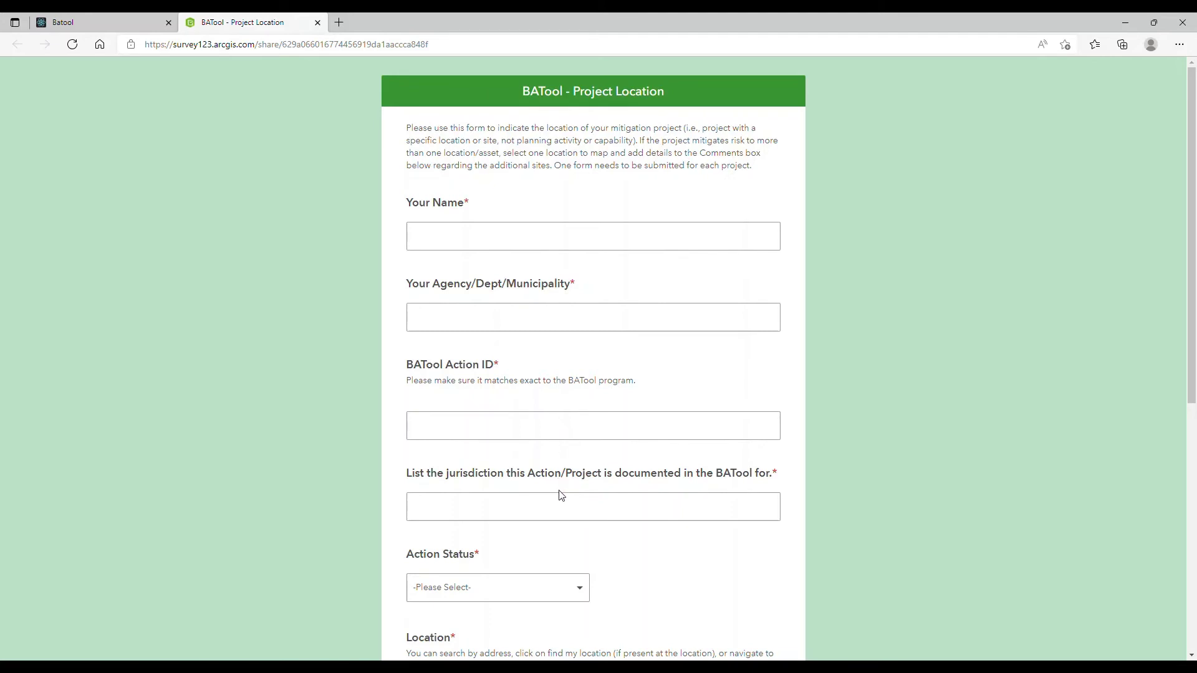
mouse_move(526, 557)
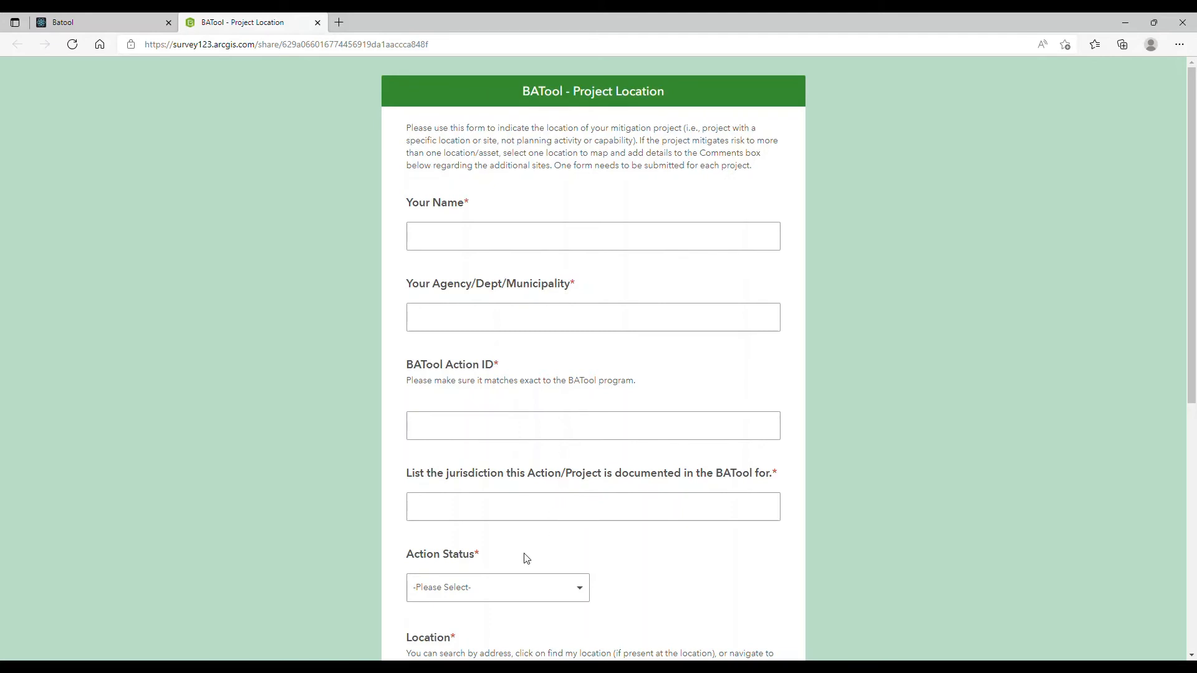
Pin the project location at 12302, Schenectady, NY on the survey map
scroll("down", 3)
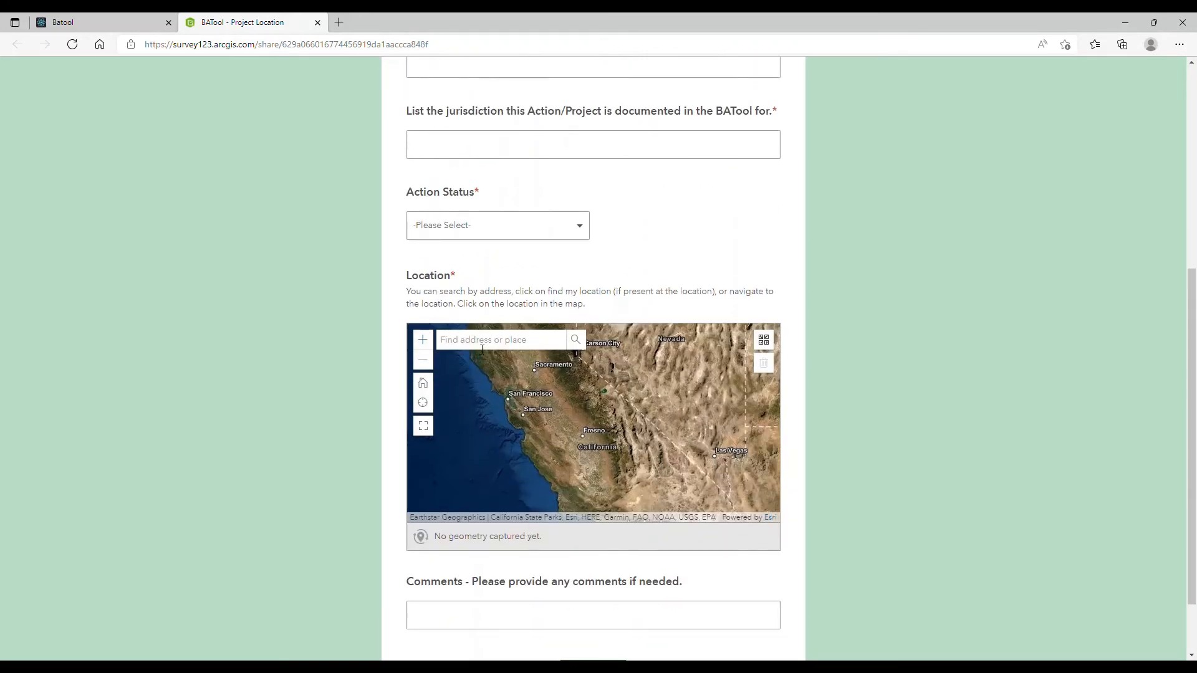
type("1")
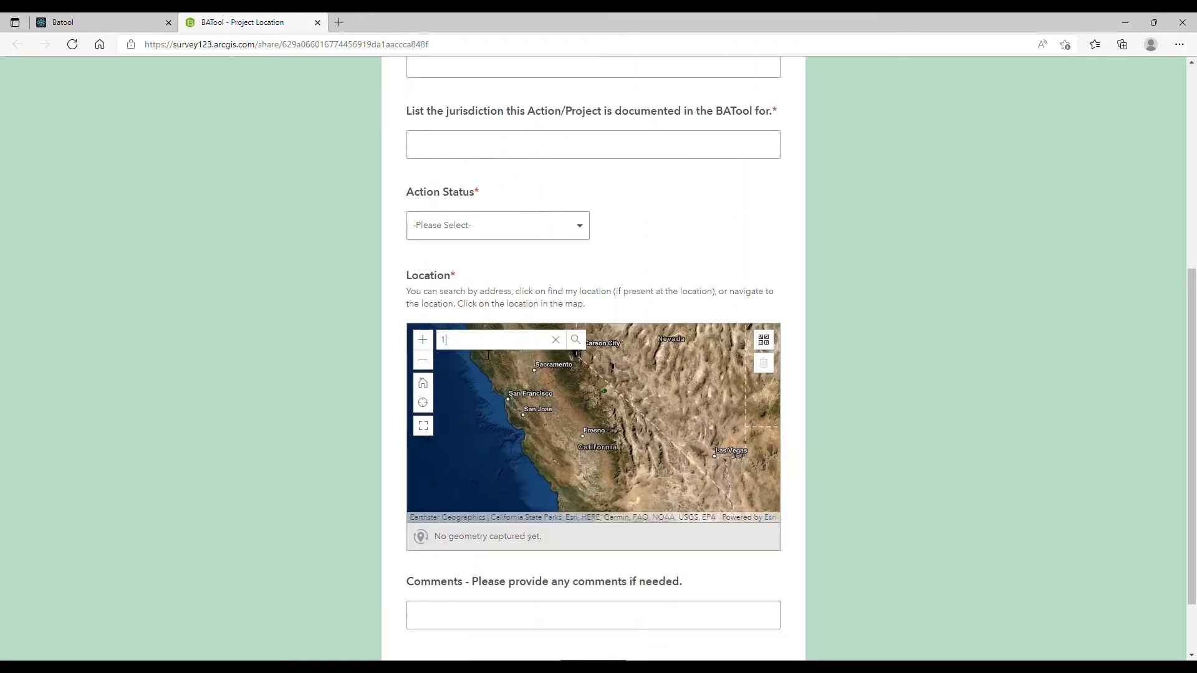
type("23")
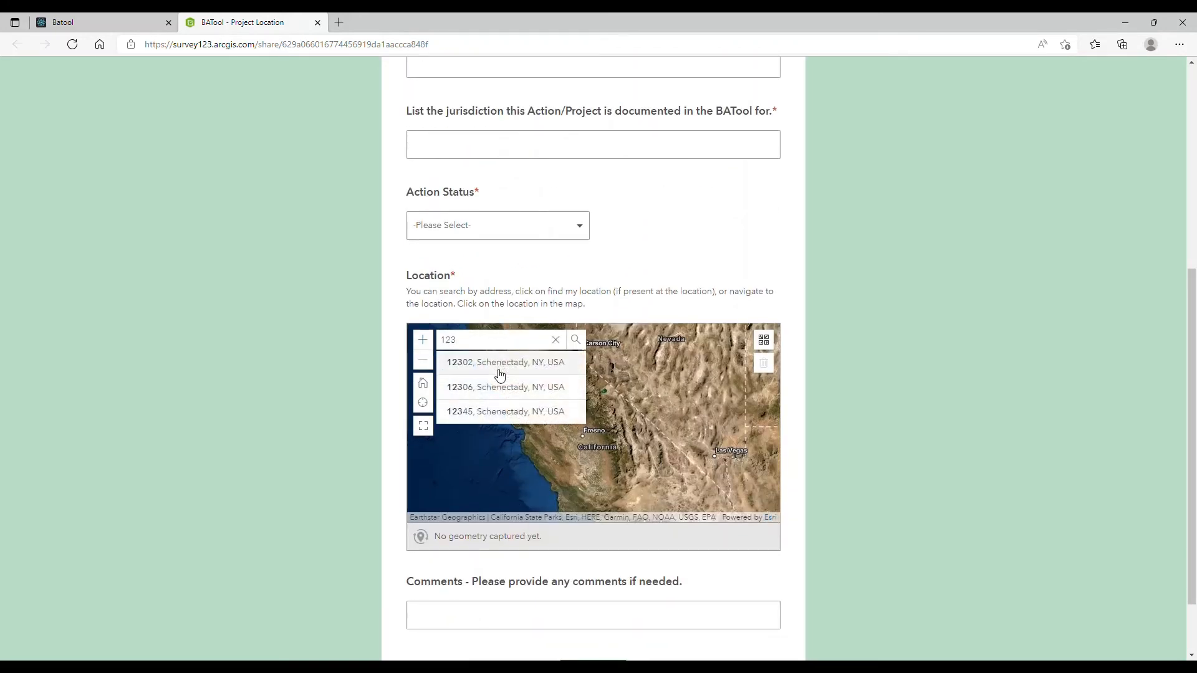
left_click(504, 362)
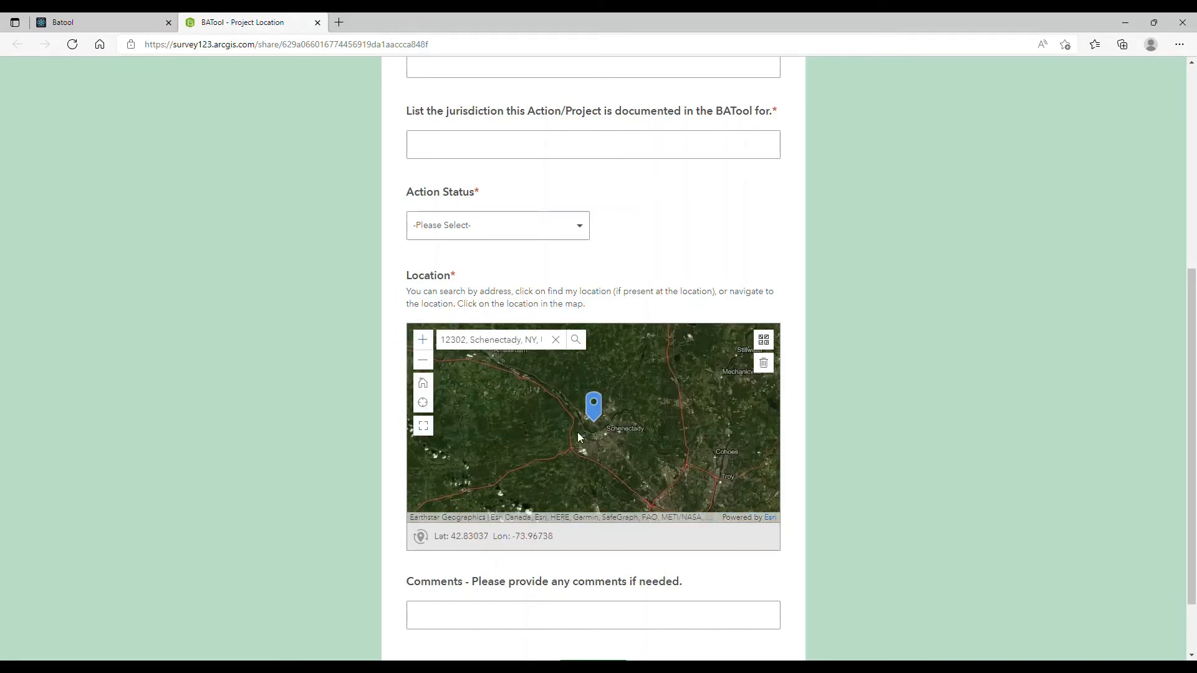
left_click(570, 427)
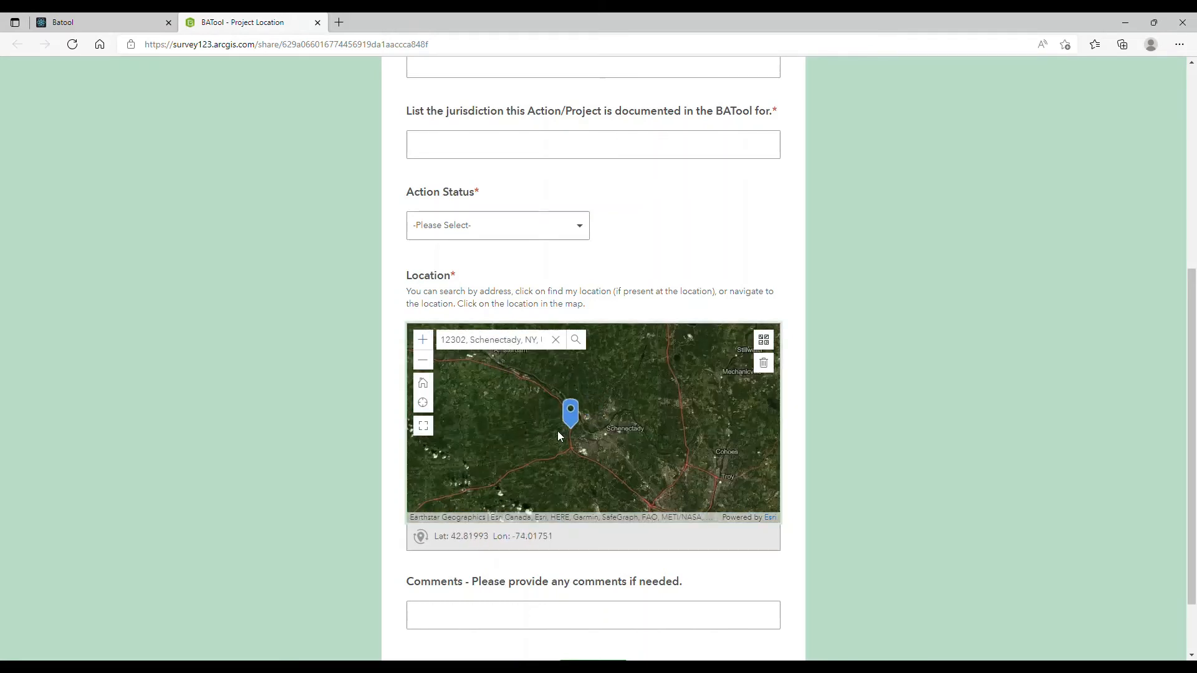
scroll("down", 3)
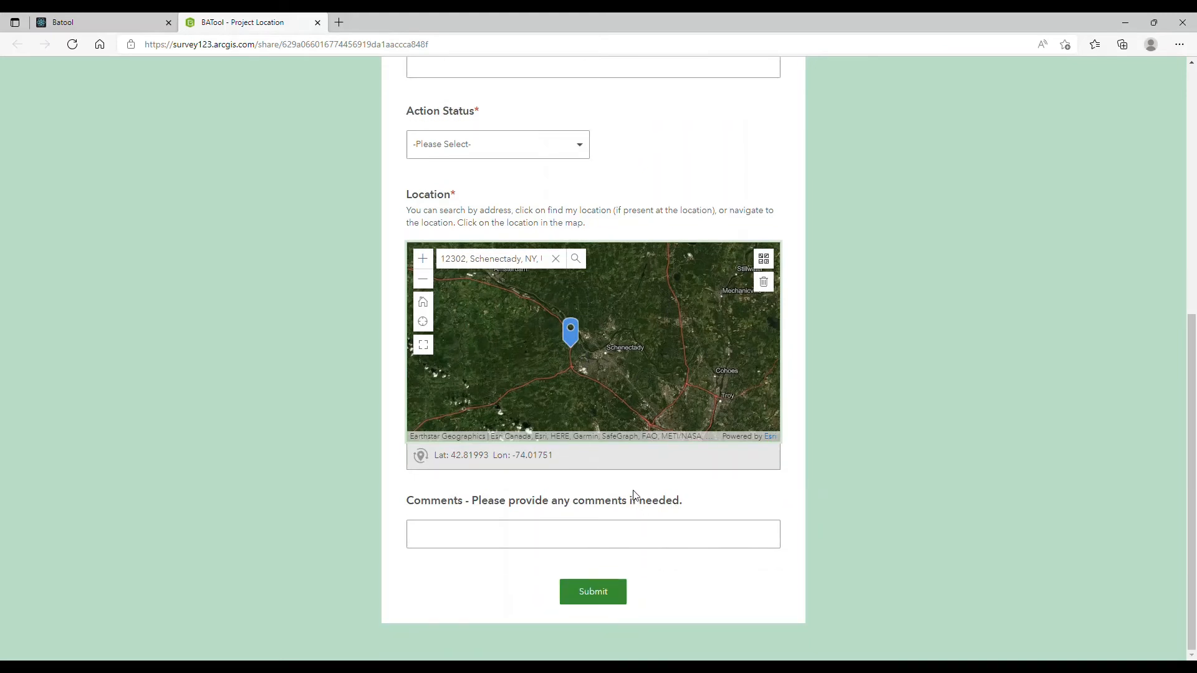
mouse_move(630, 486)
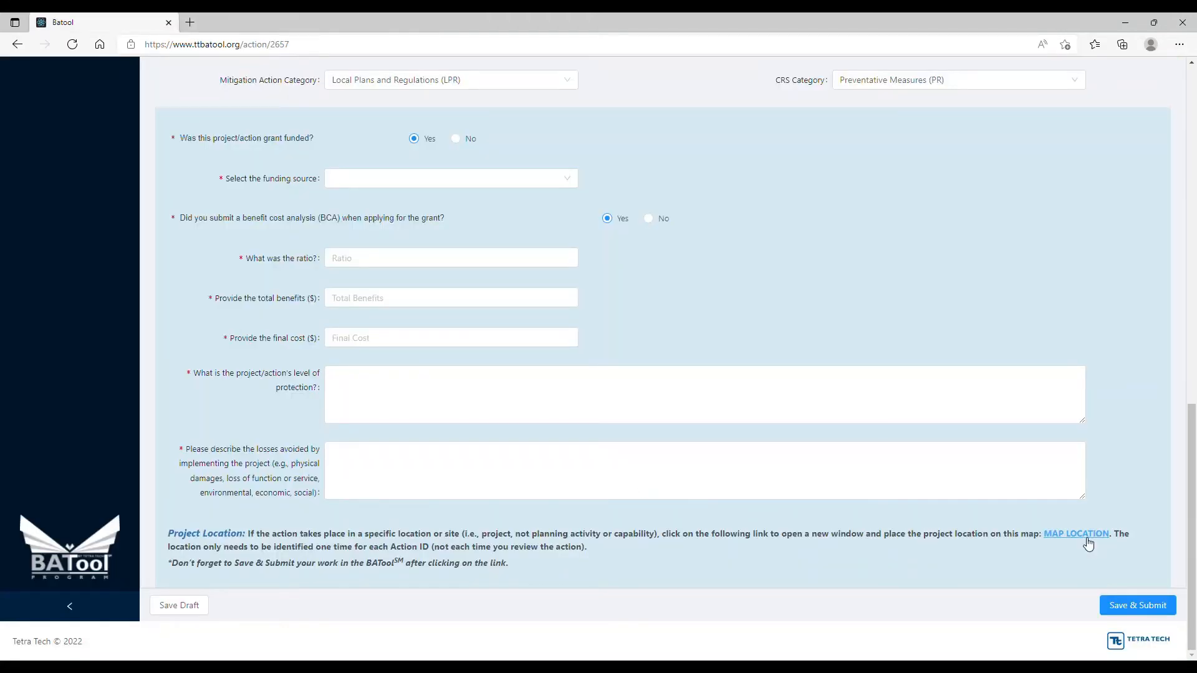
mouse_move(392, 597)
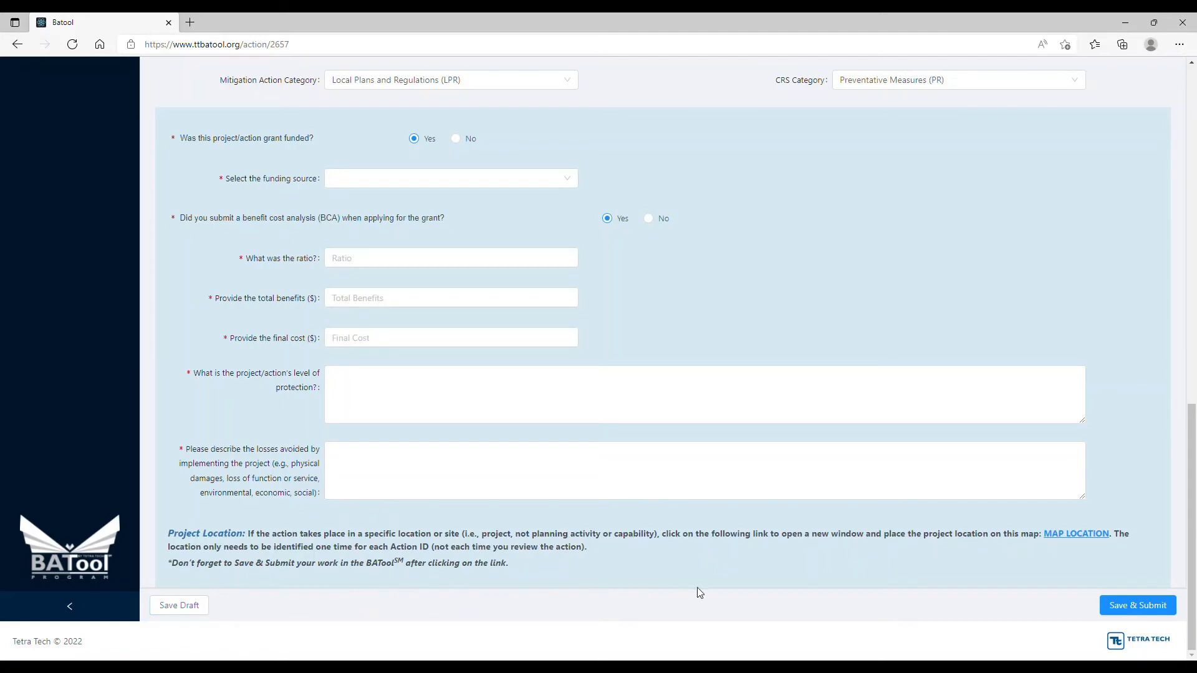
mouse_move(1156, 611)
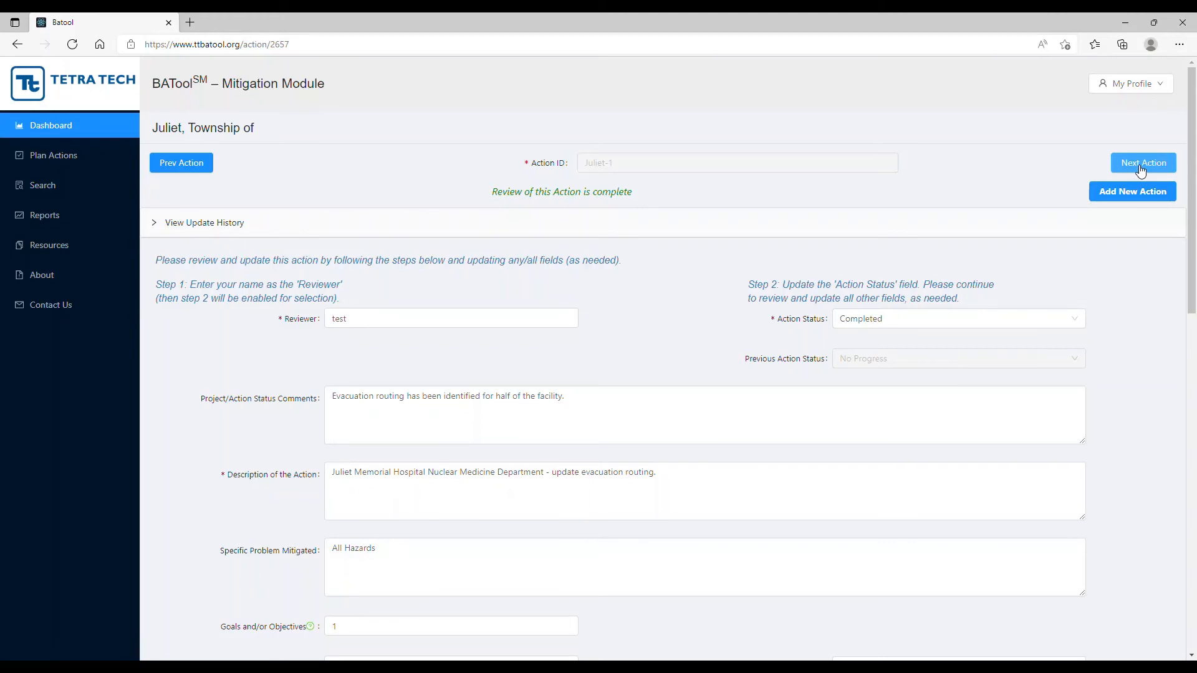
mouse_move(1143, 201)
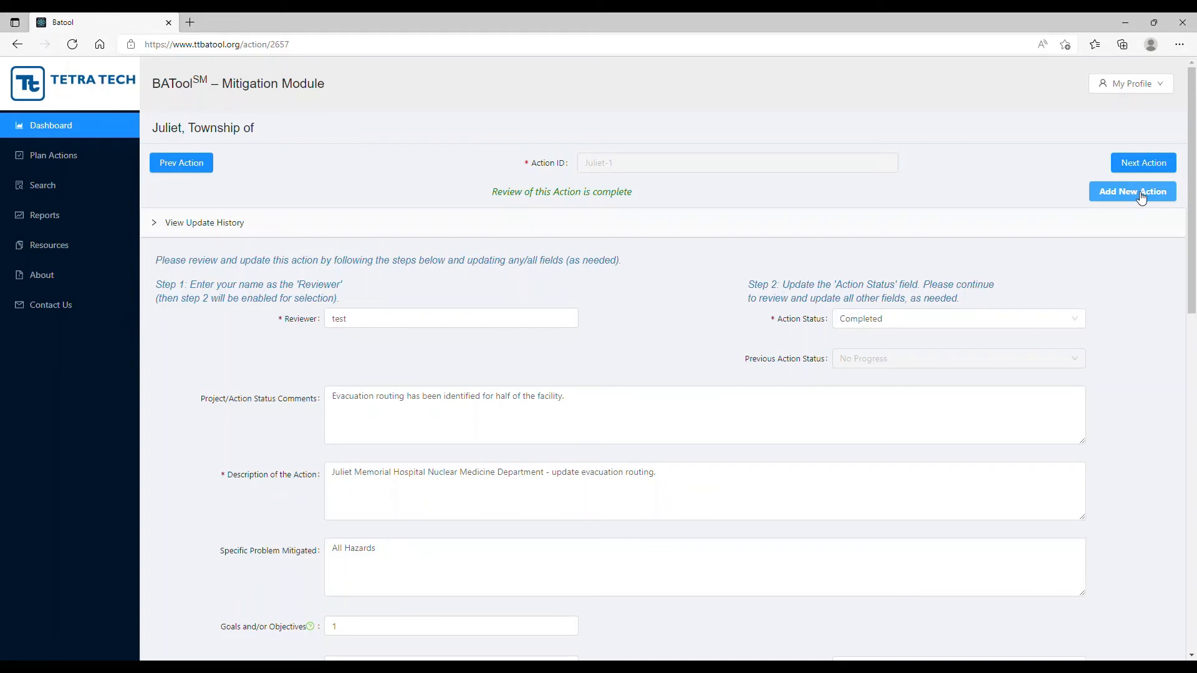
Start a blank new mitigation action for Juliet from the Juliet-1 page
left_click(1132, 192)
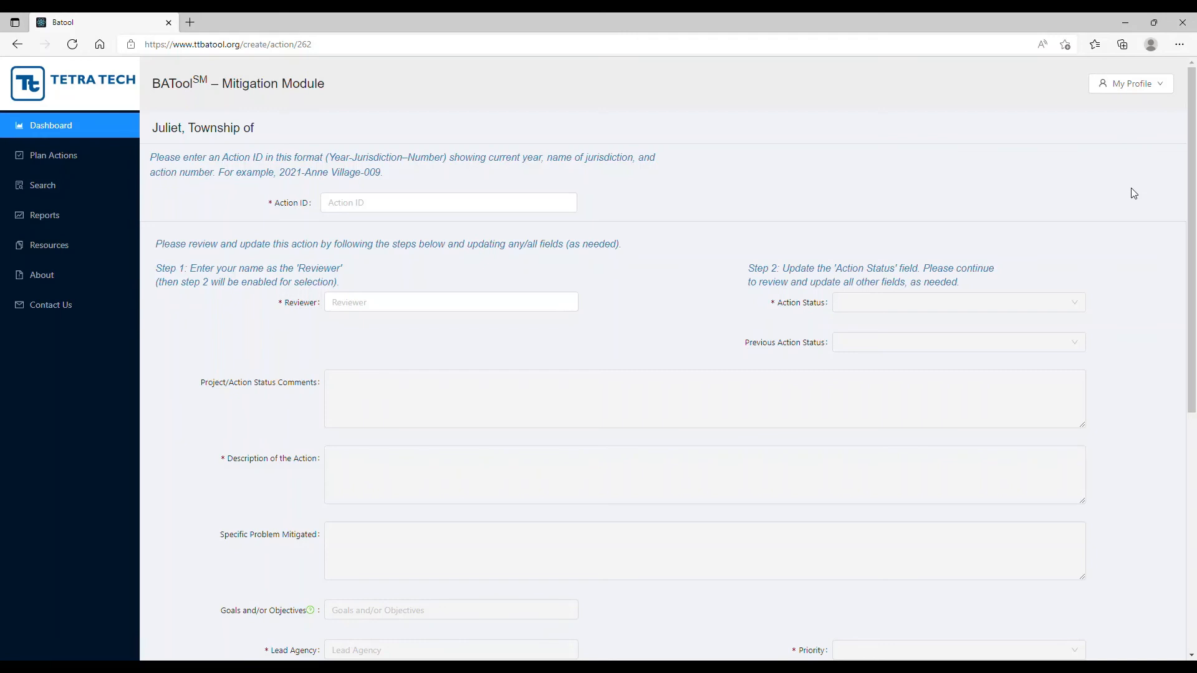
mouse_move(1123, 192)
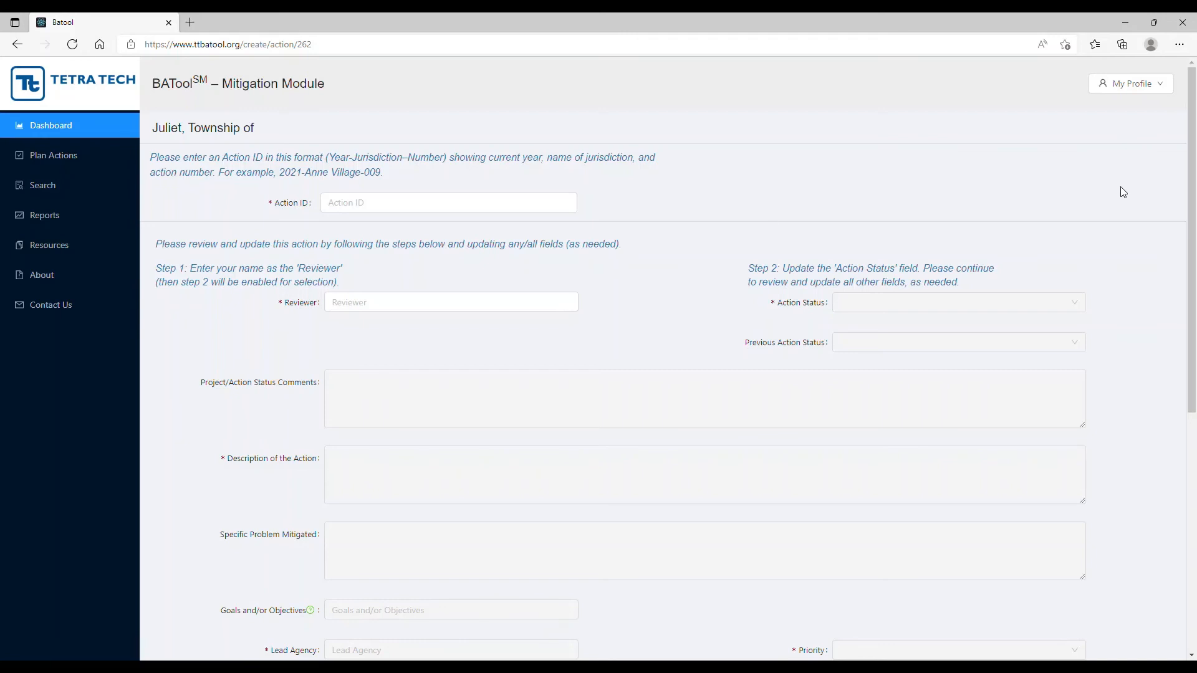
Record test as the reviewer of action 2022-Juliet-25 and continue down to Action Status
type("test")
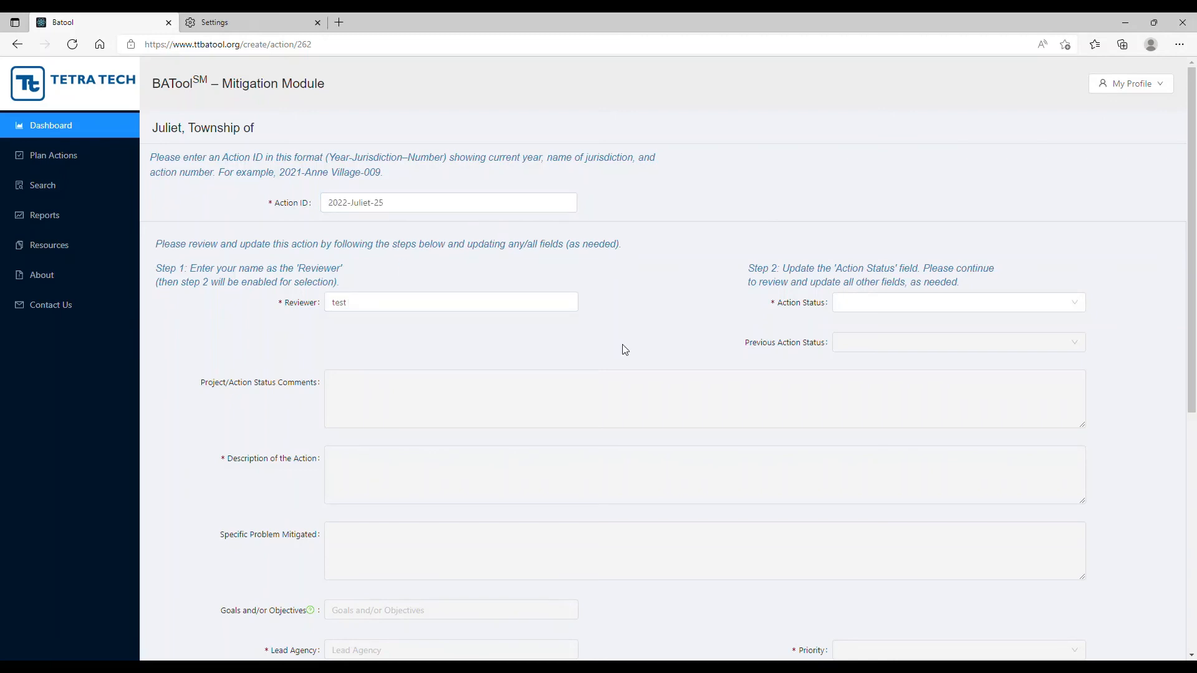
left_click(449, 203)
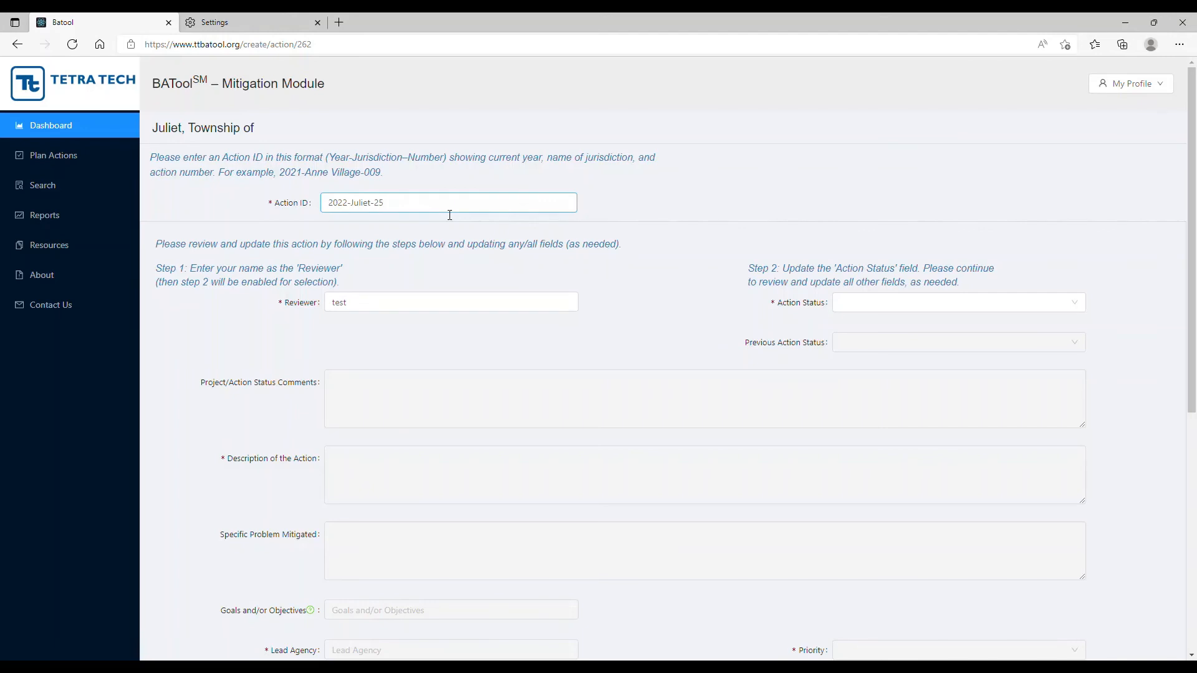
mouse_move(393, 213)
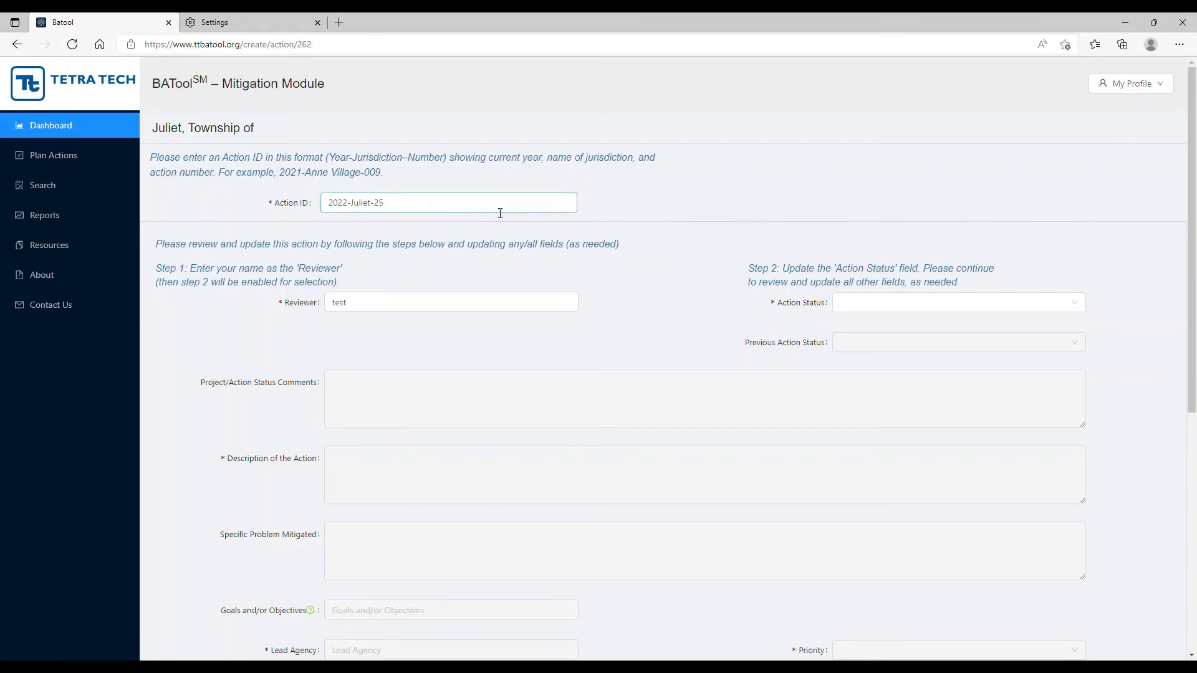
mouse_move(960, 315)
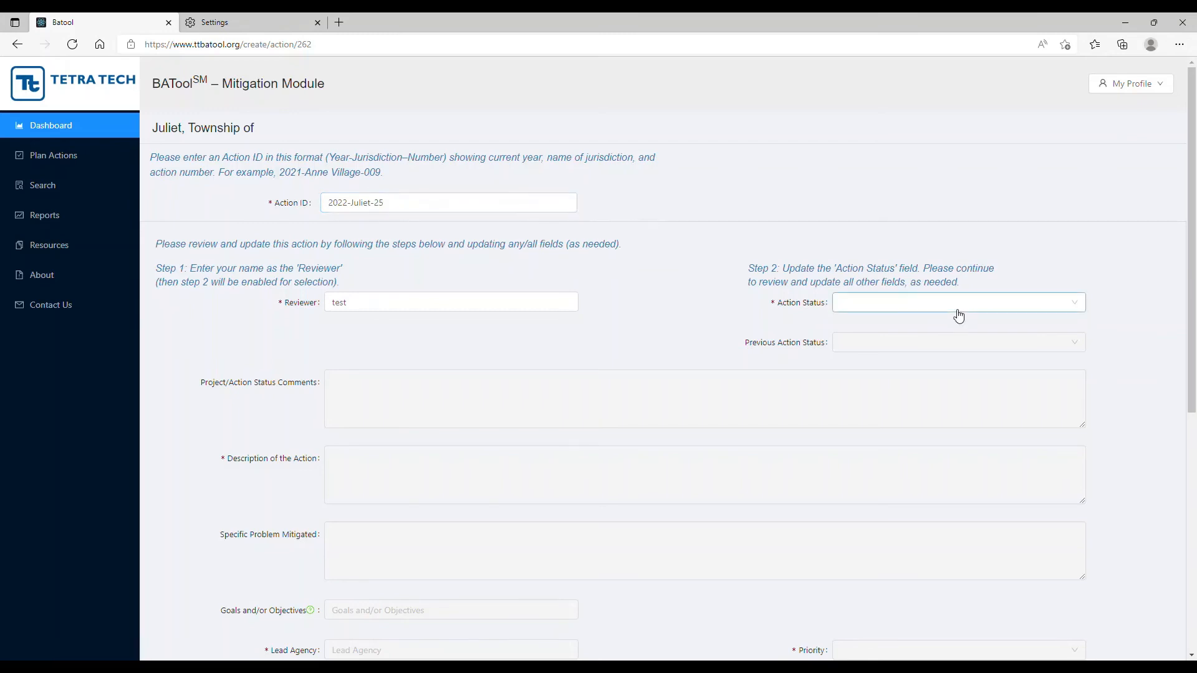
scroll("down", 3)
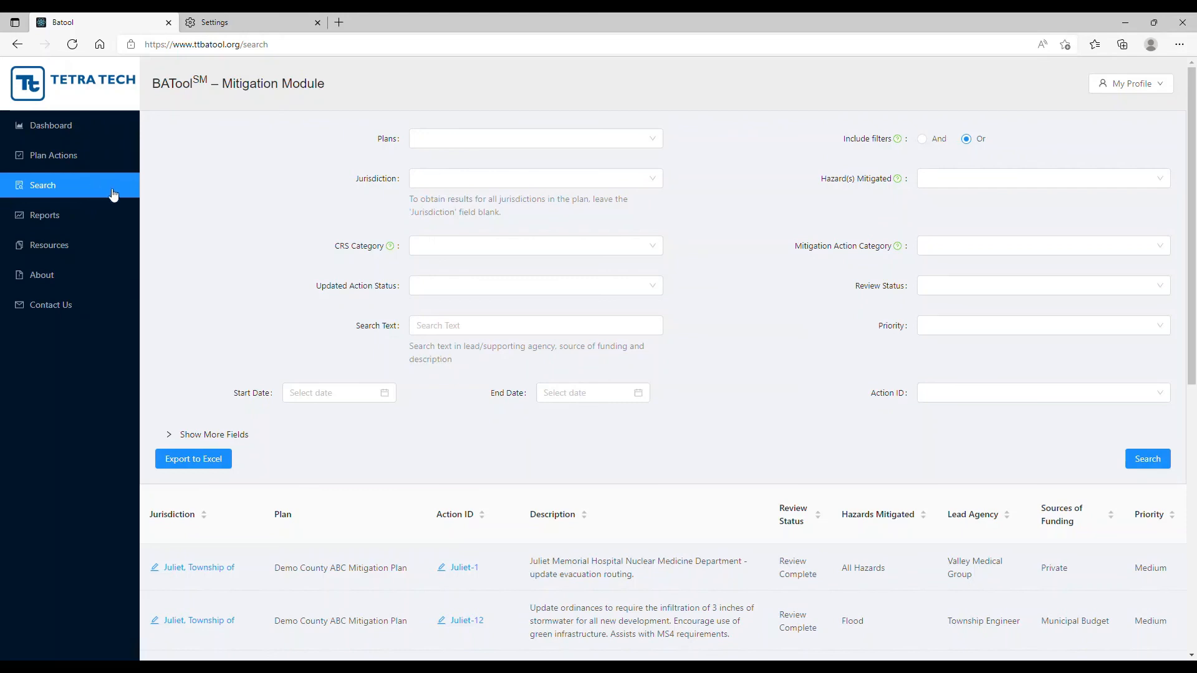
Filter Hazard(s) Mitigated to Flood, run the search, and export the results to Excel
left_click(1044, 178)
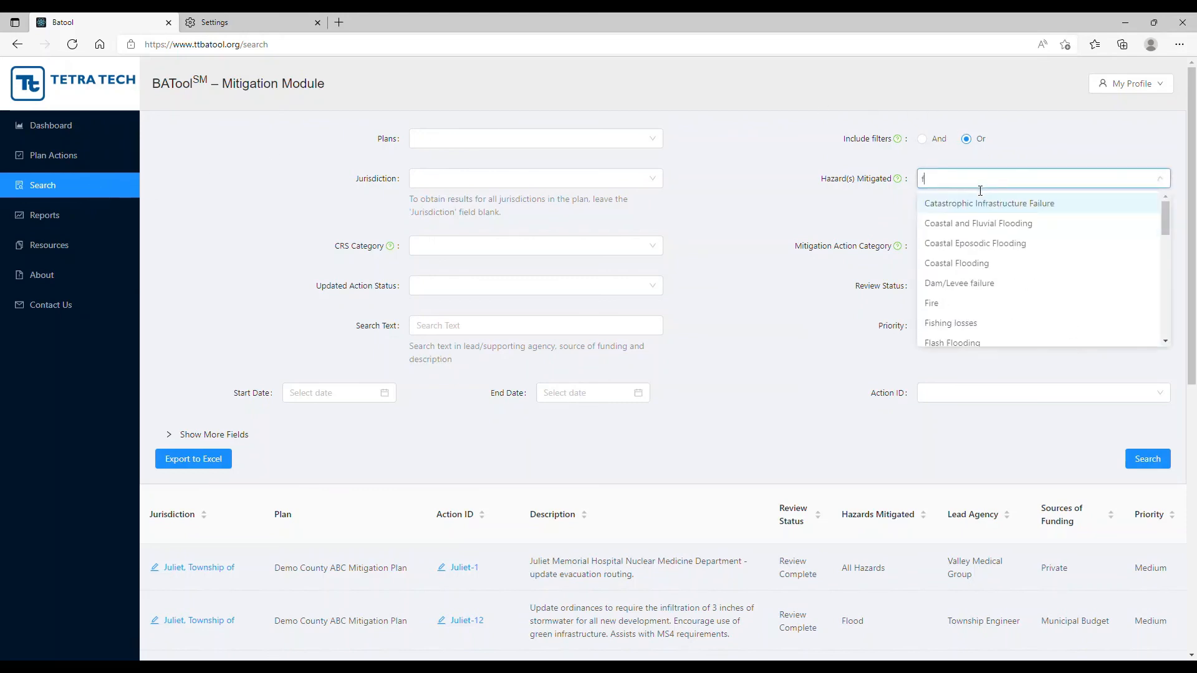
type("flood")
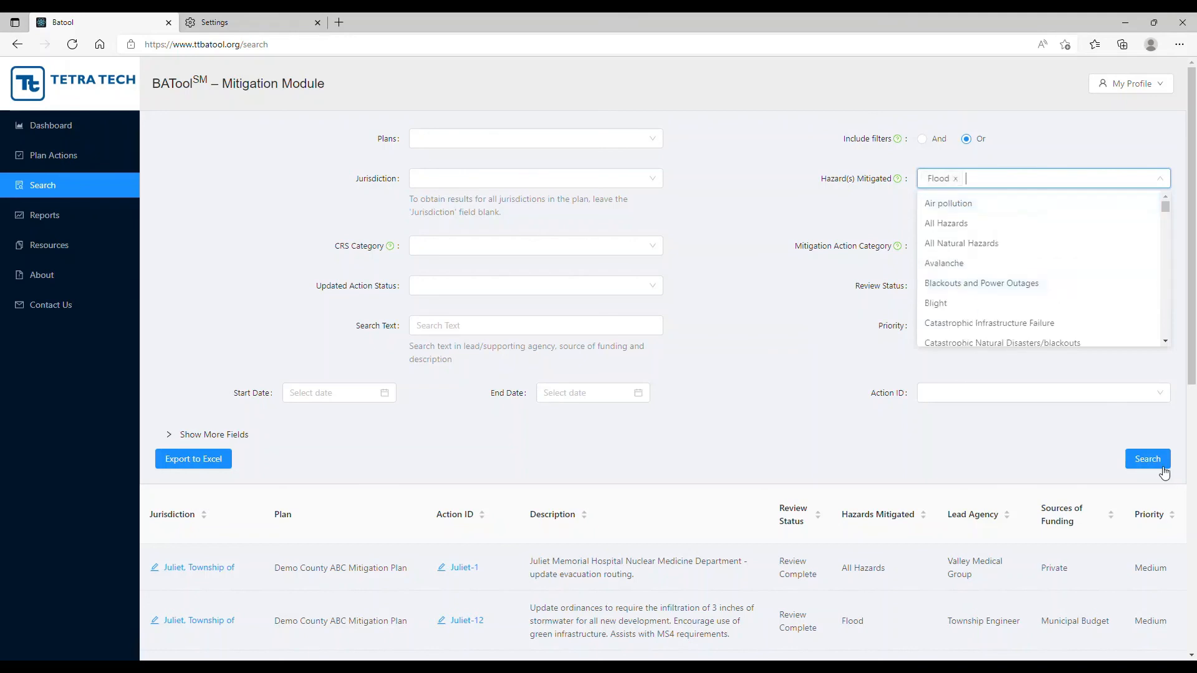
left_click(1148, 459)
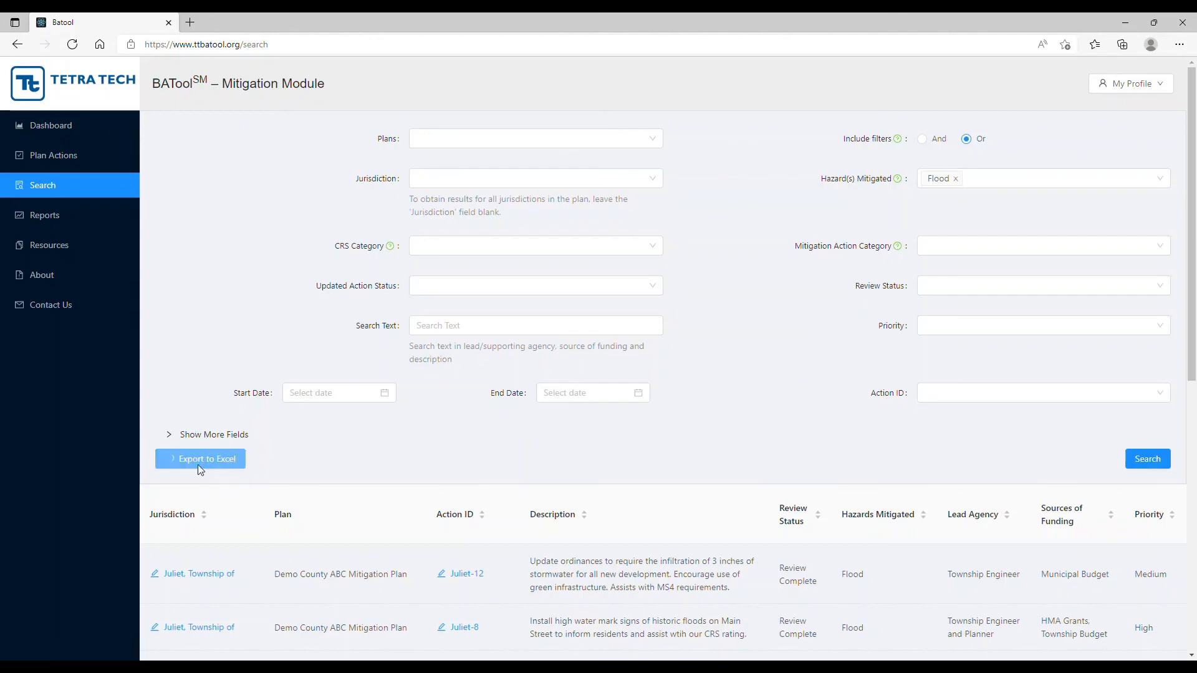
left_click(201, 459)
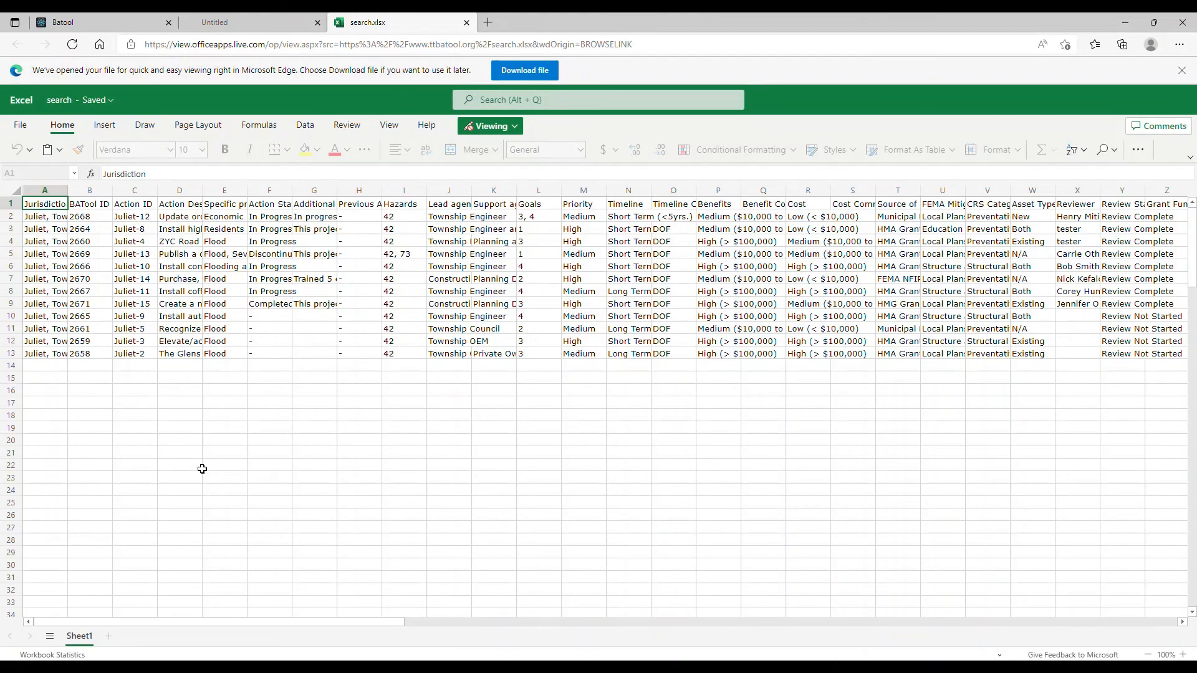
Close the search.xlsx Excel Online tab to return to BATool's Flood search results
left_click(75, 21)
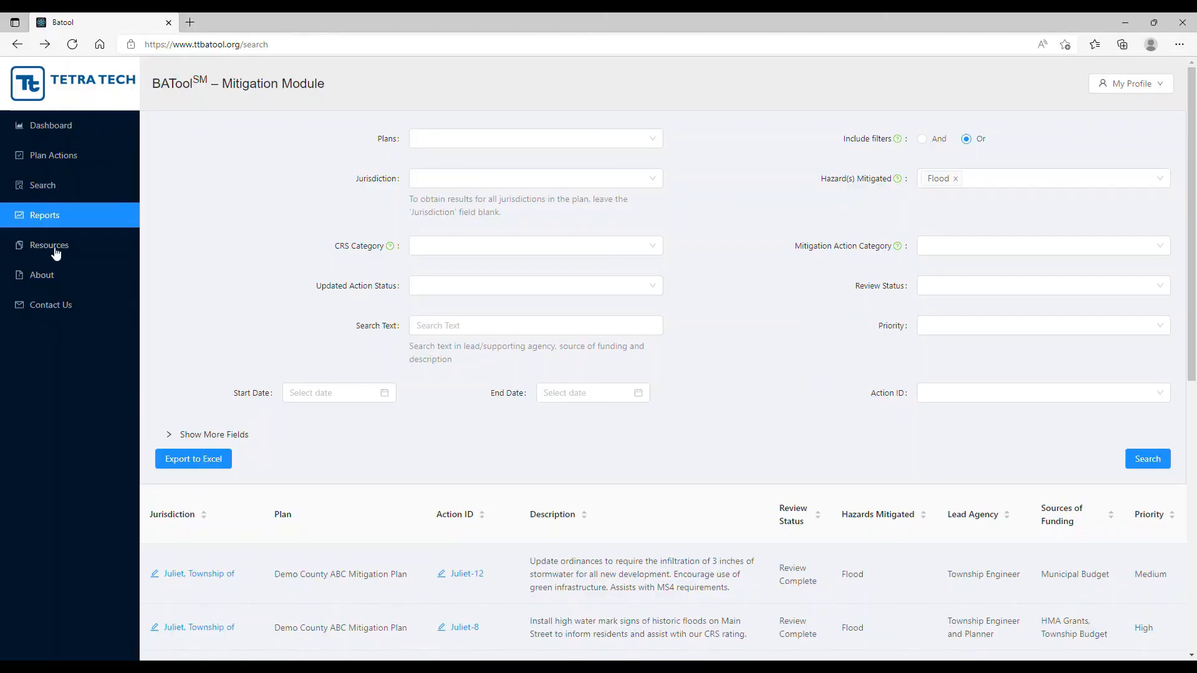
Generate the Township of Juliet report for the Demo County ABC Mitigation Plan from Reports
left_click(43, 215)
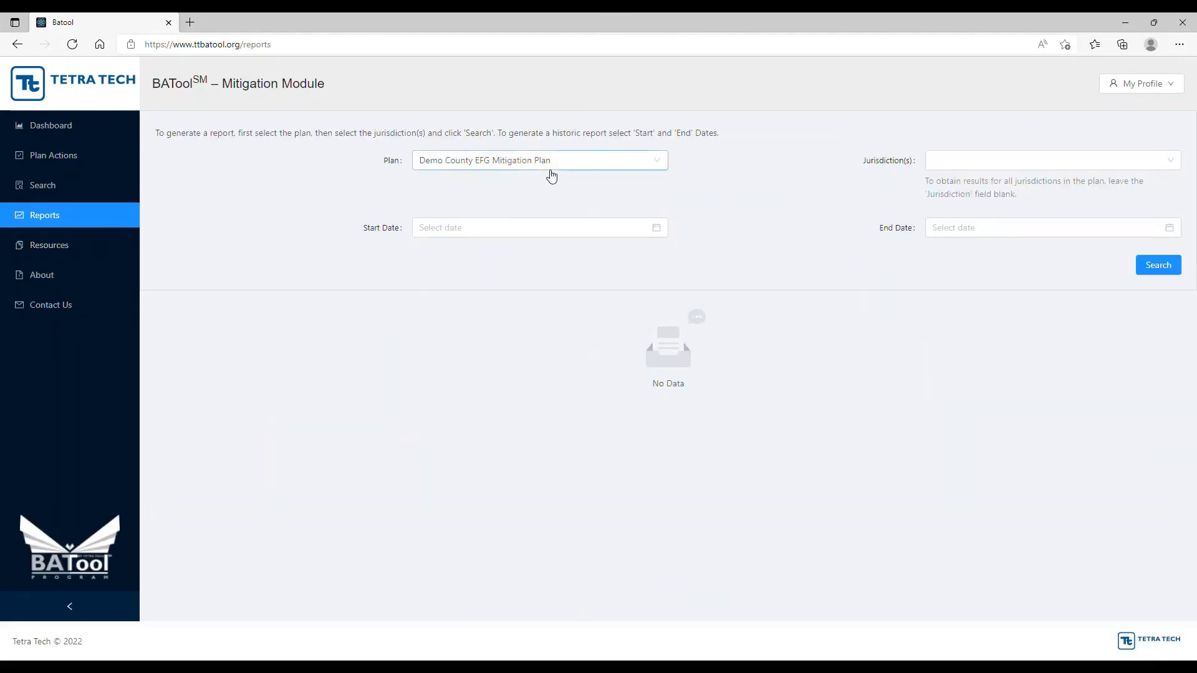
left_click(540, 161)
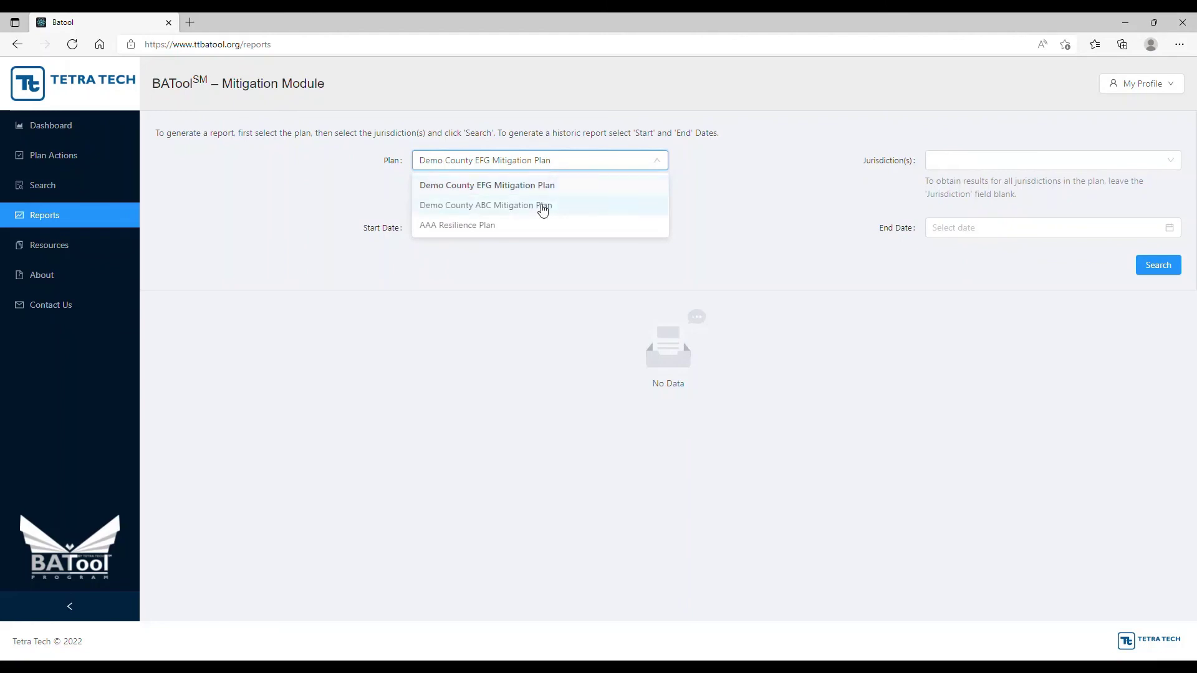
left_click(485, 205)
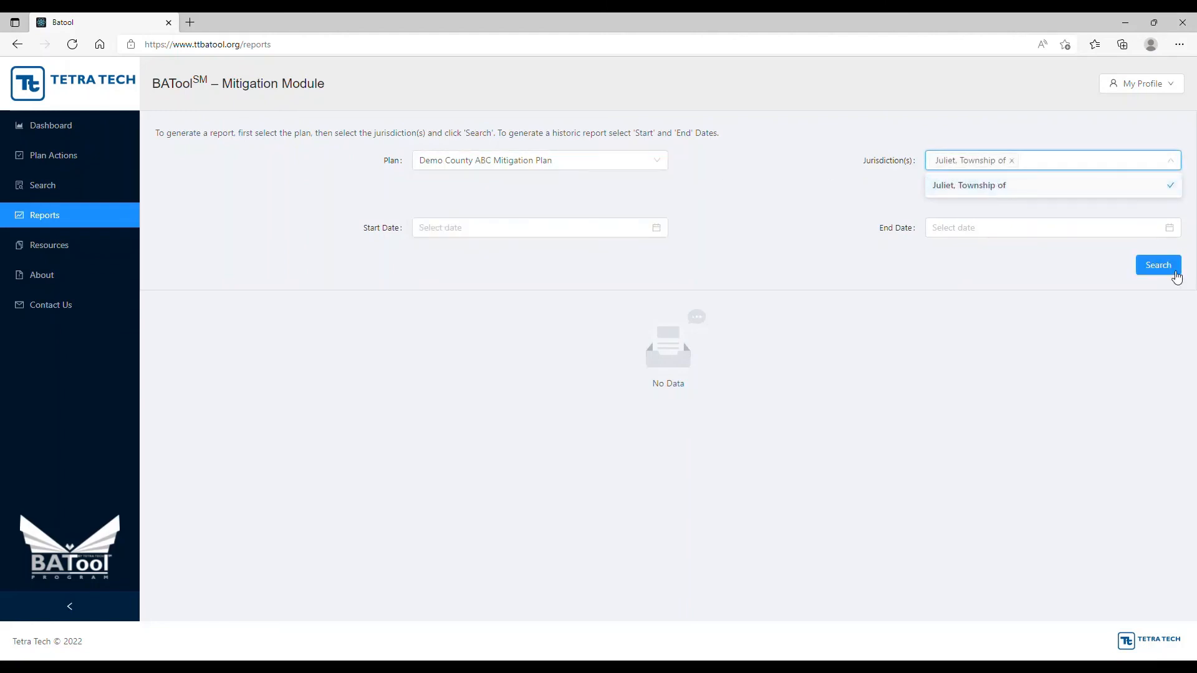
left_click(1158, 265)
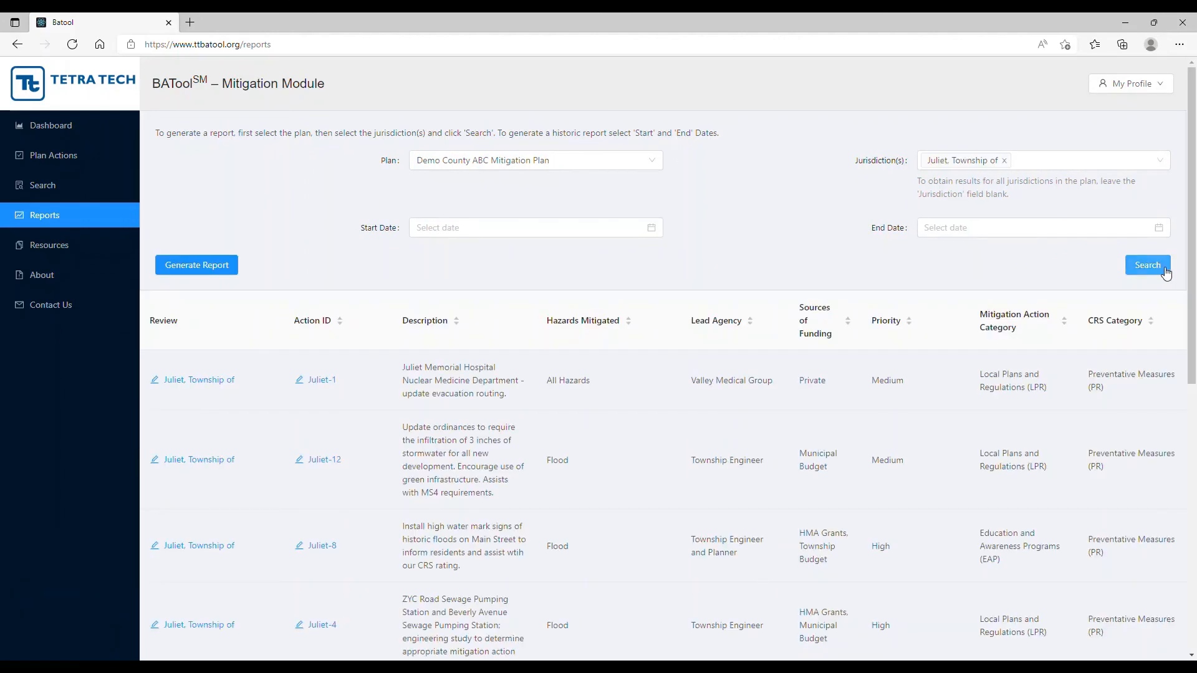
mouse_move(214, 274)
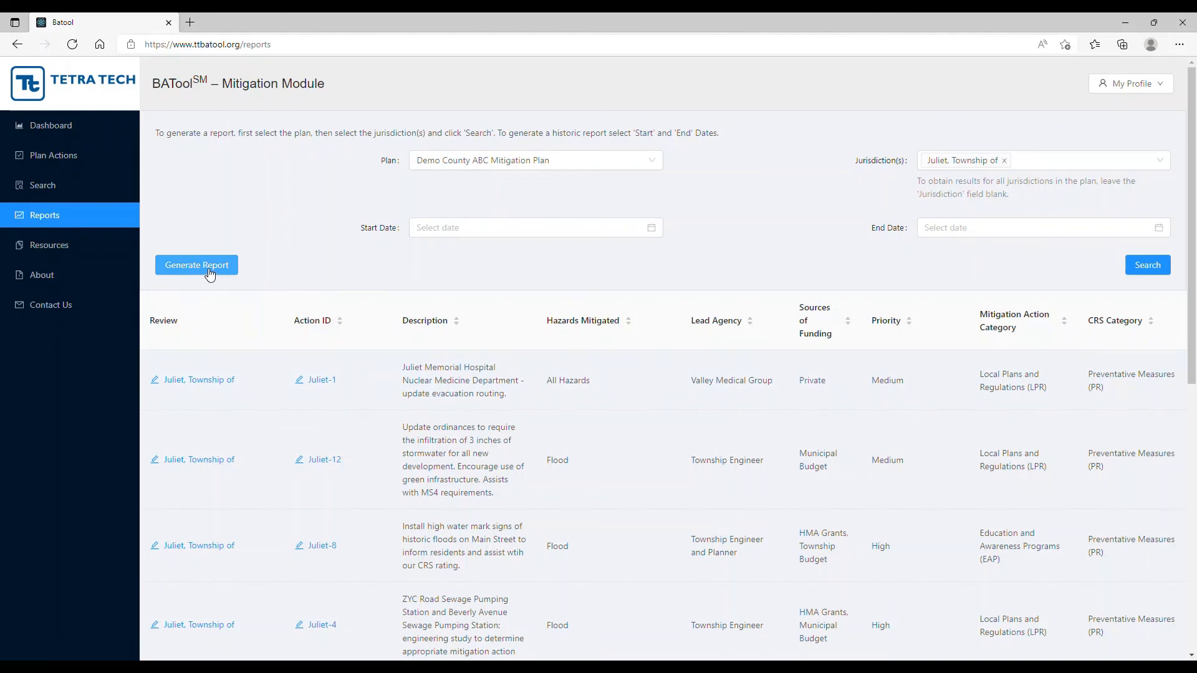
left_click(196, 265)
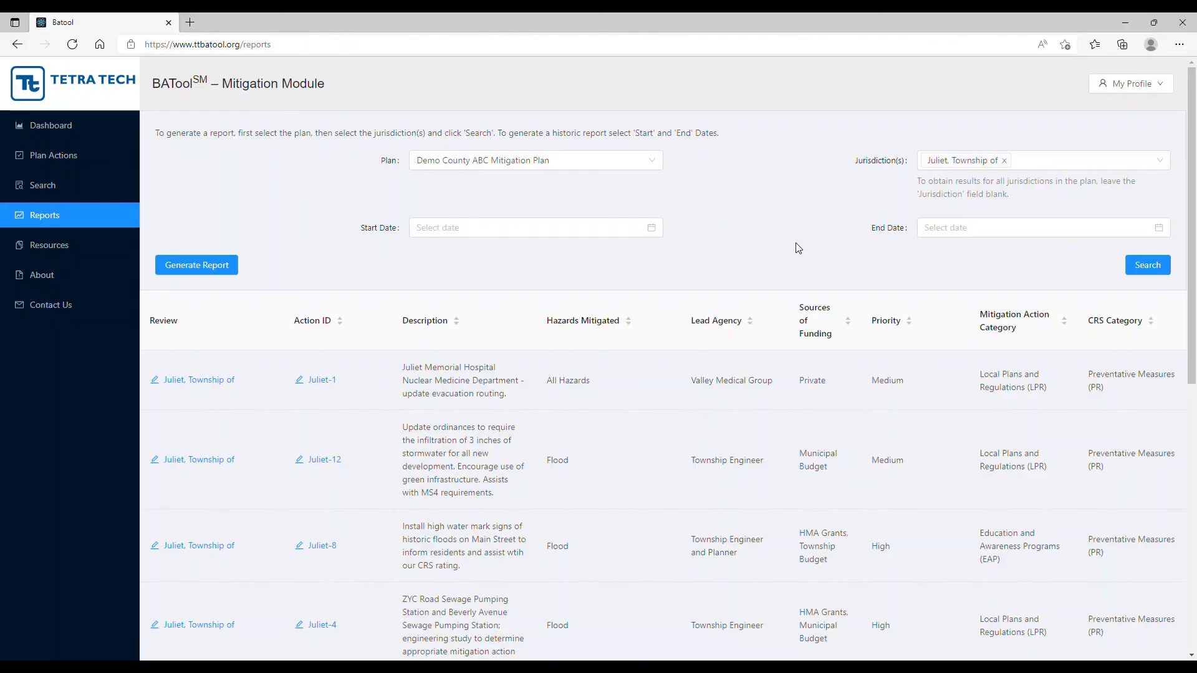
mouse_move(169, 213)
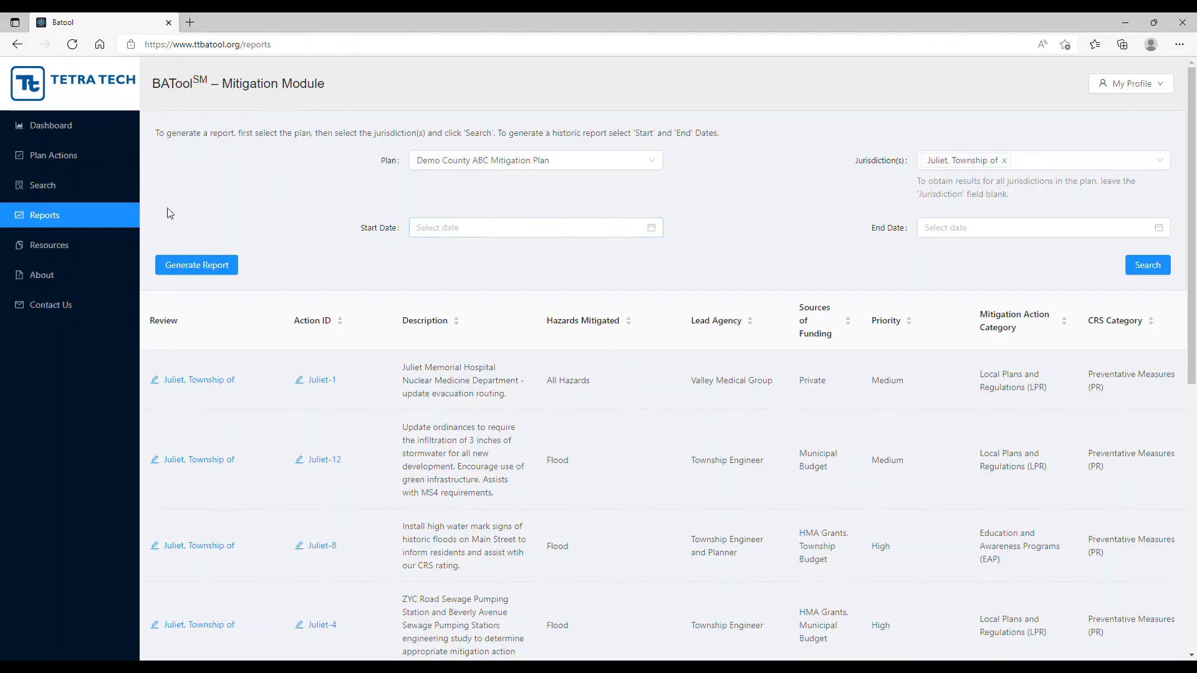
Browse the FAQ Resources page and the About page with New Jersey mitigation links
left_click(49, 245)
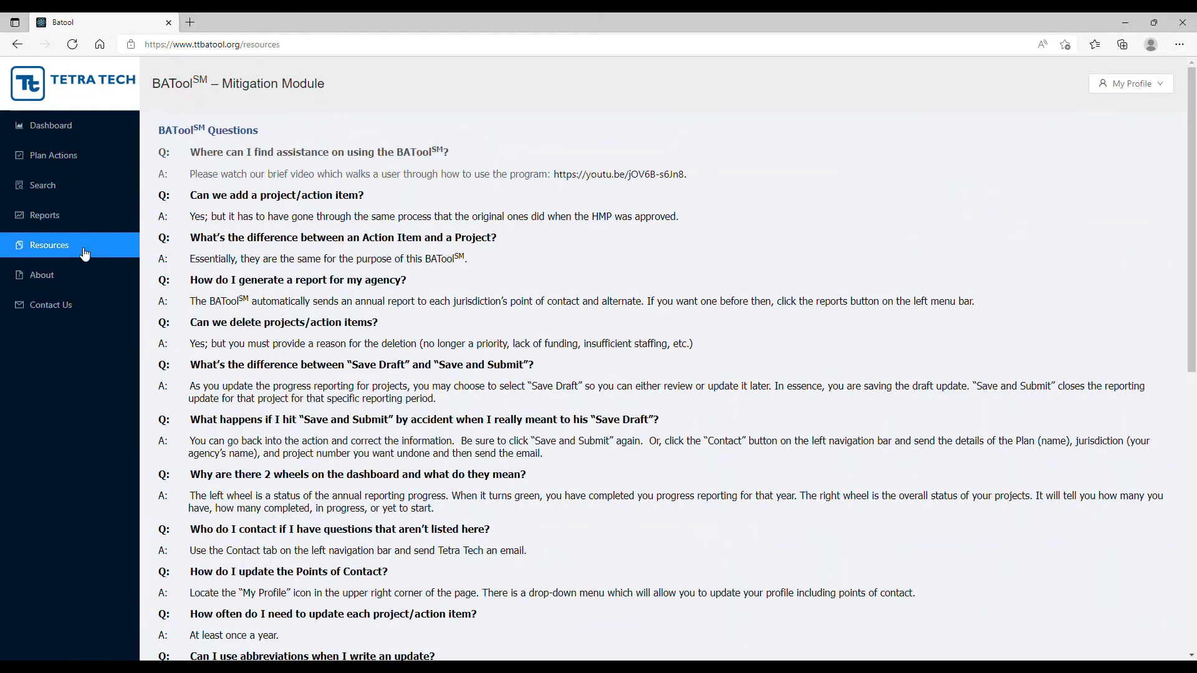
left_click(41, 275)
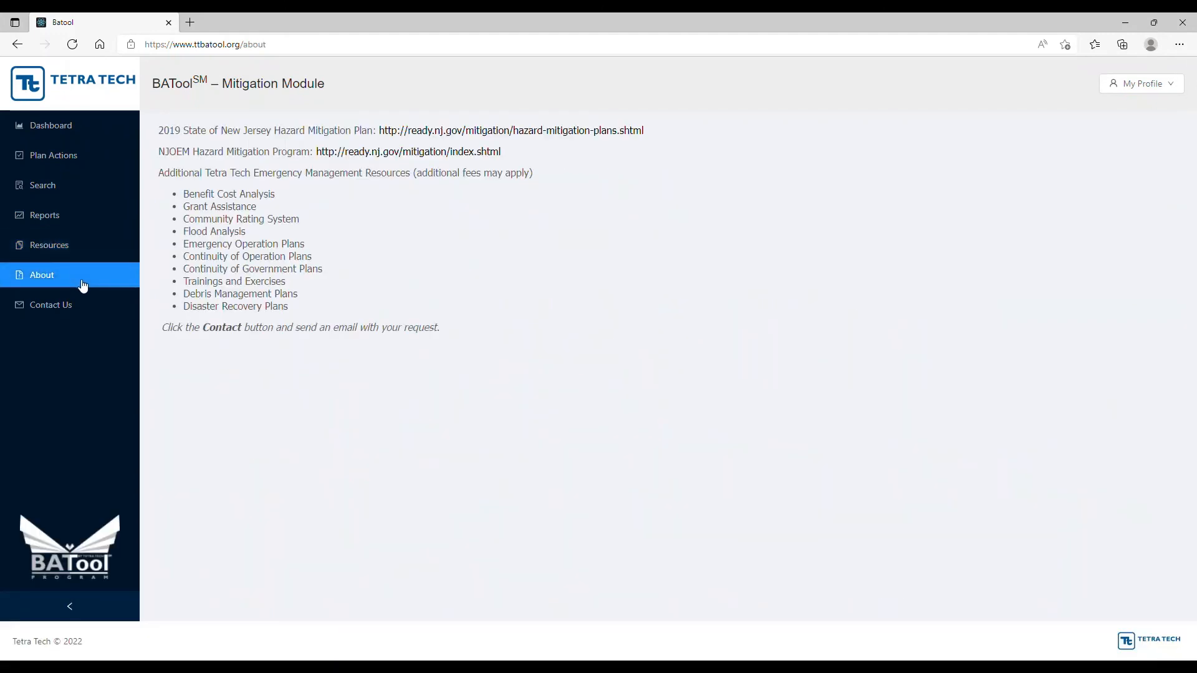